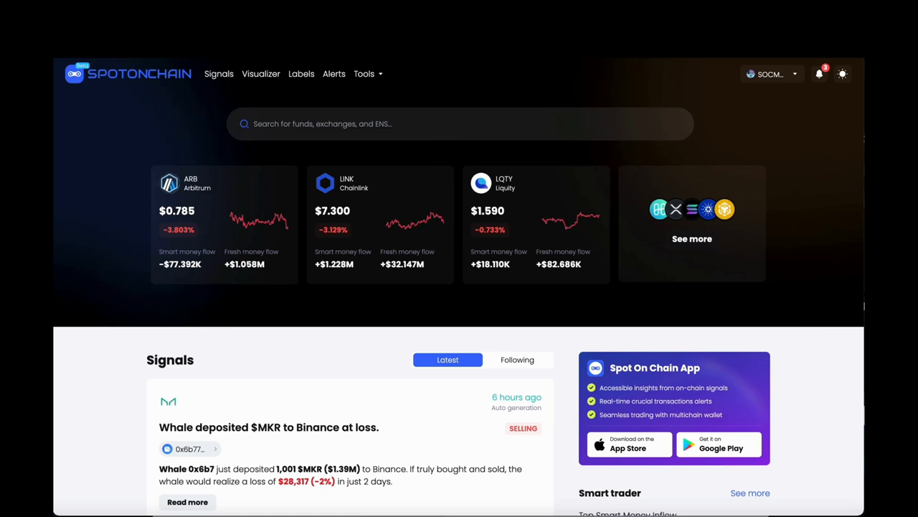
pyautogui.moveTo(773, 182)
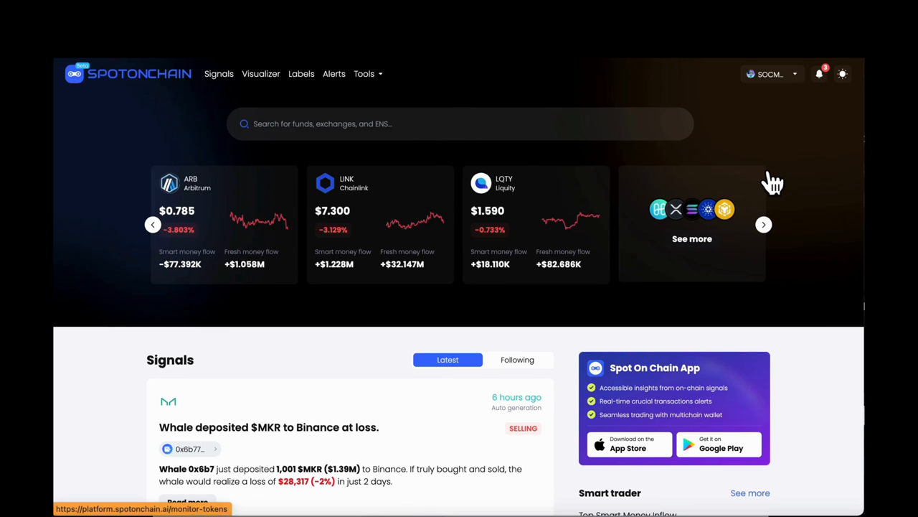
# Search 'DWF' and open the DWF Labs entity profile from the results
pyautogui.write('DWF')
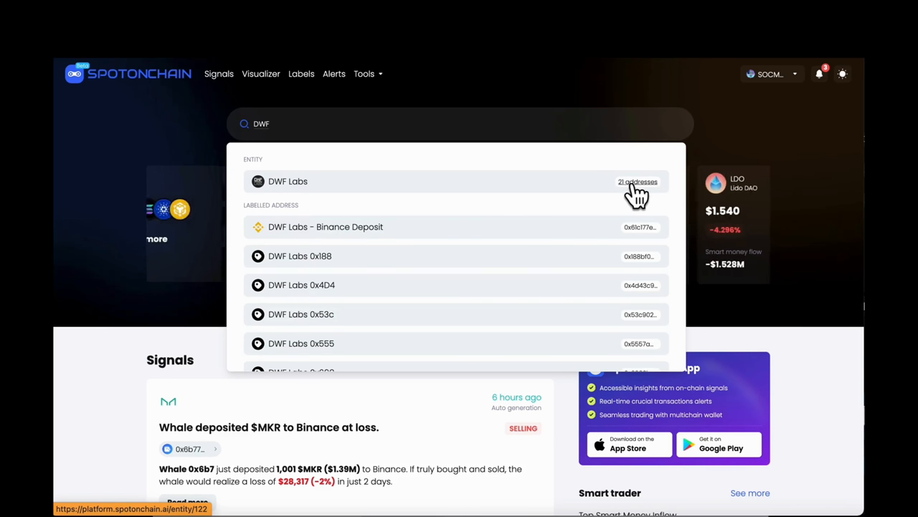
pyautogui.click(287, 181)
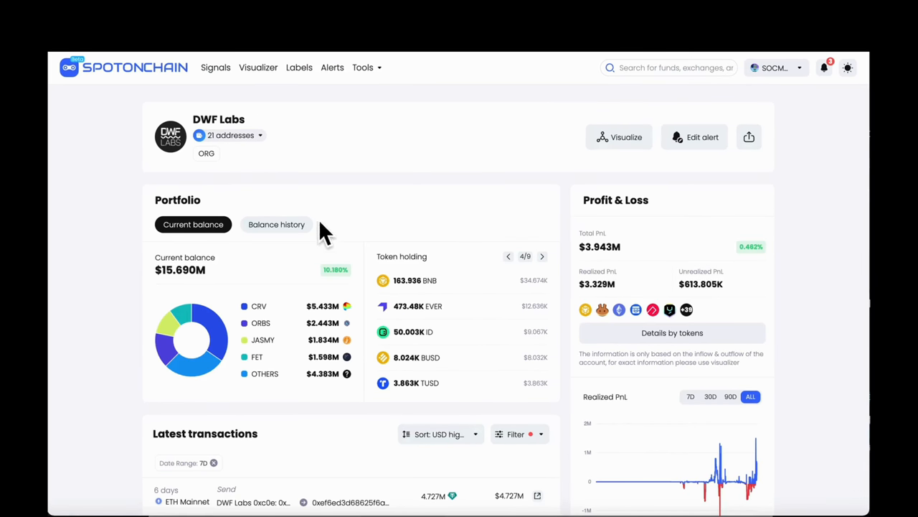
pyautogui.moveTo(228, 278)
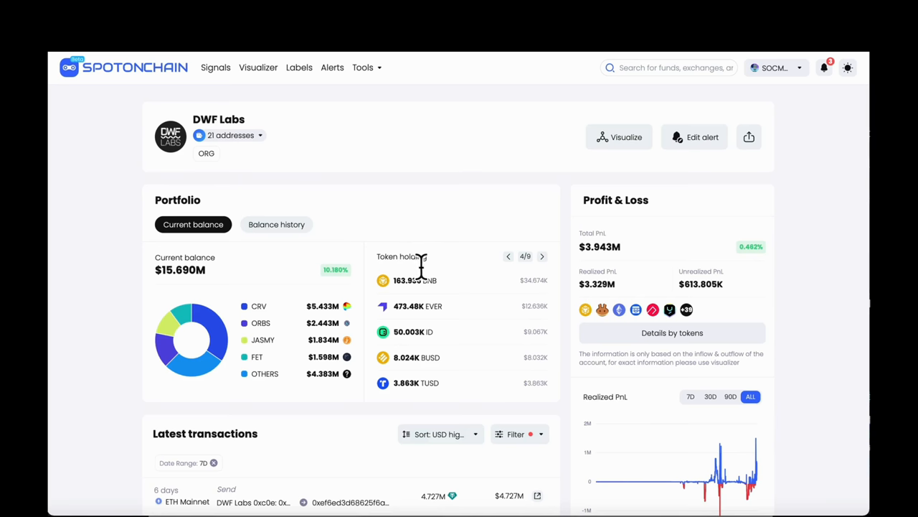
pyautogui.moveTo(452, 391)
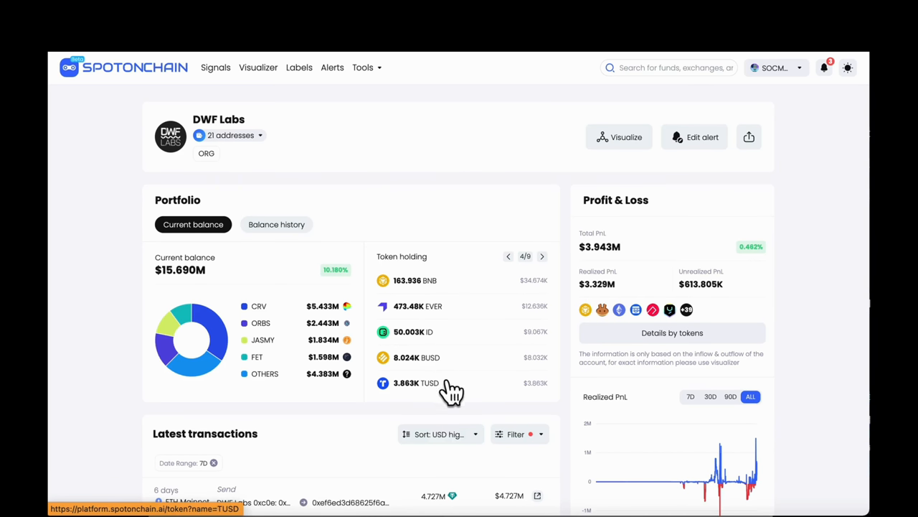
# Page DWF Labs' token holdings forward twice and review the PnL breakdown by token
pyautogui.click(542, 256)
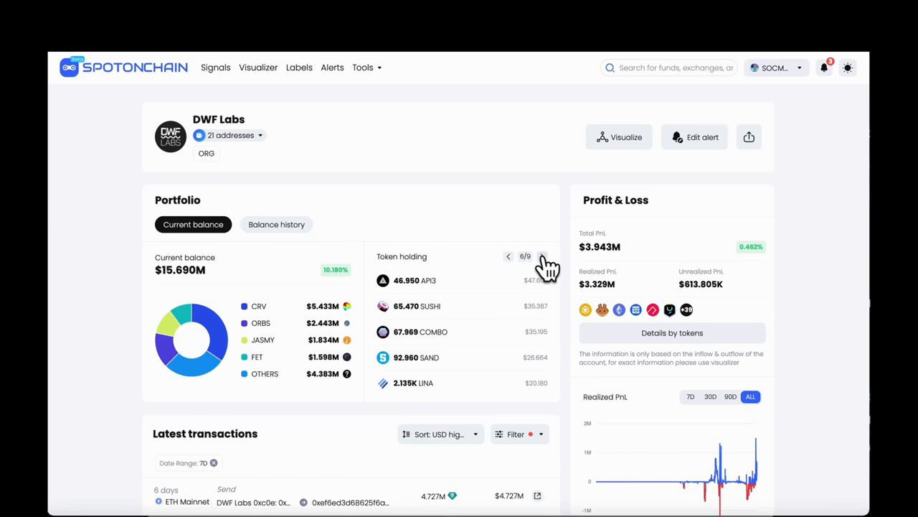
pyautogui.click(542, 256)
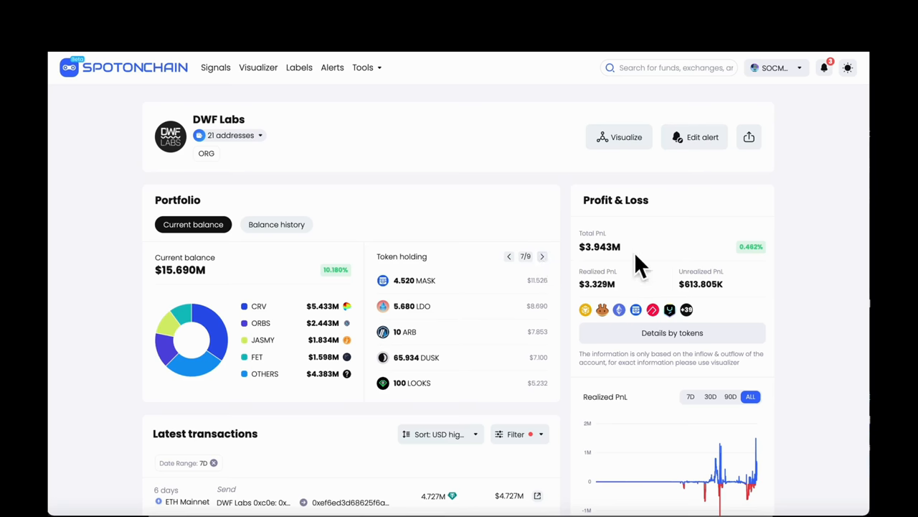
pyautogui.scroll(-3)
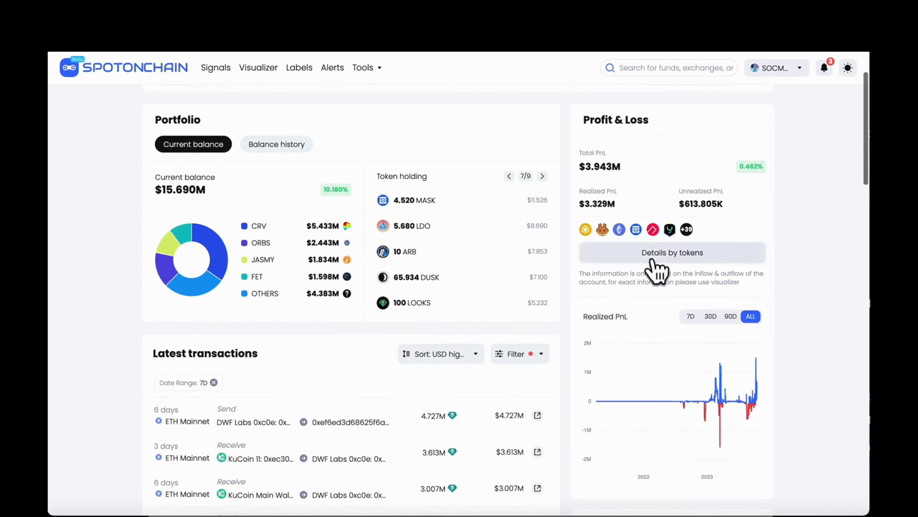
pyautogui.click(673, 252)
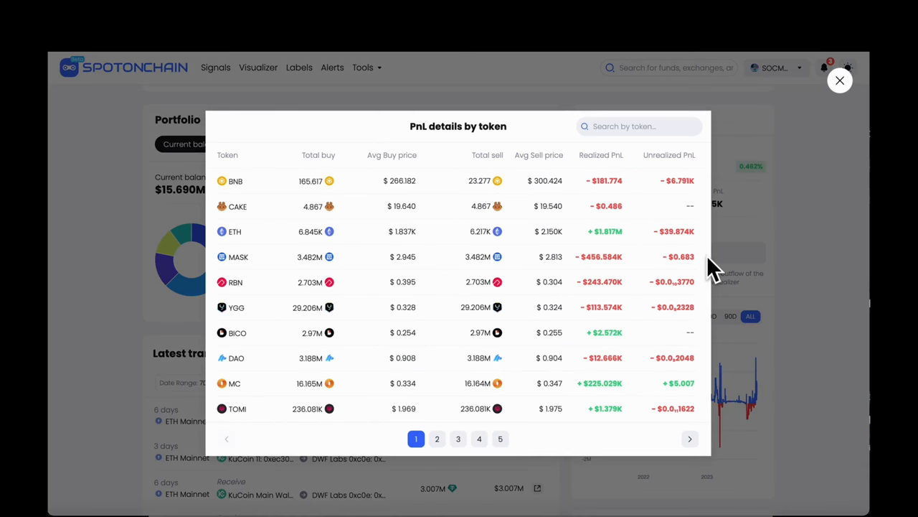
pyautogui.click(840, 79)
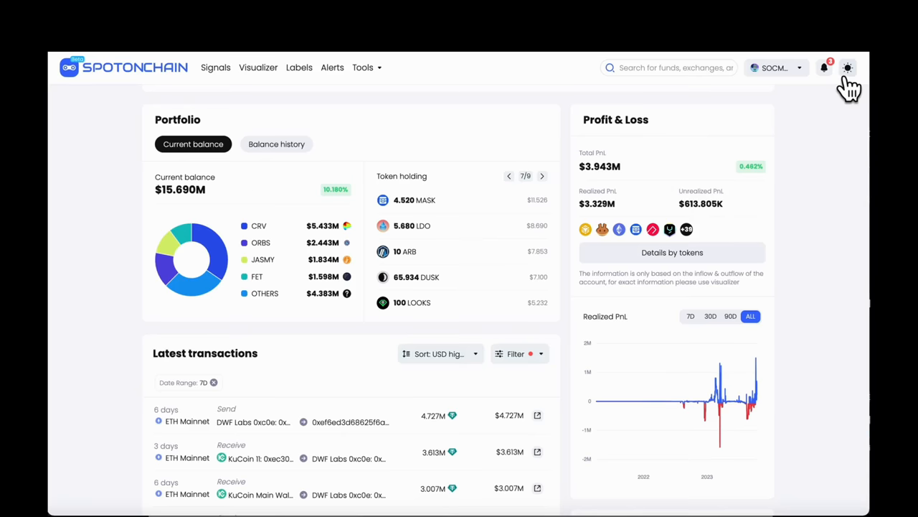
# Switch the Realized PnL chart to 7 days, then to 90 days
pyautogui.click(689, 315)
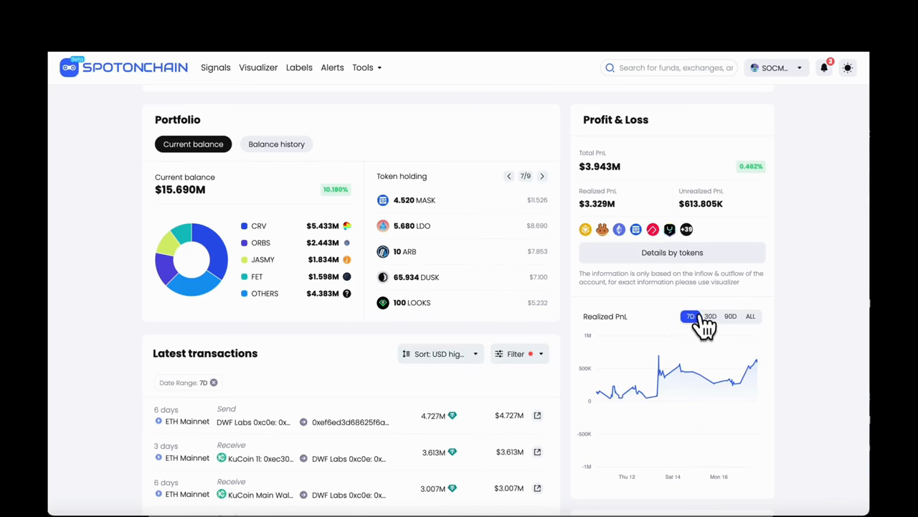
pyautogui.click(730, 315)
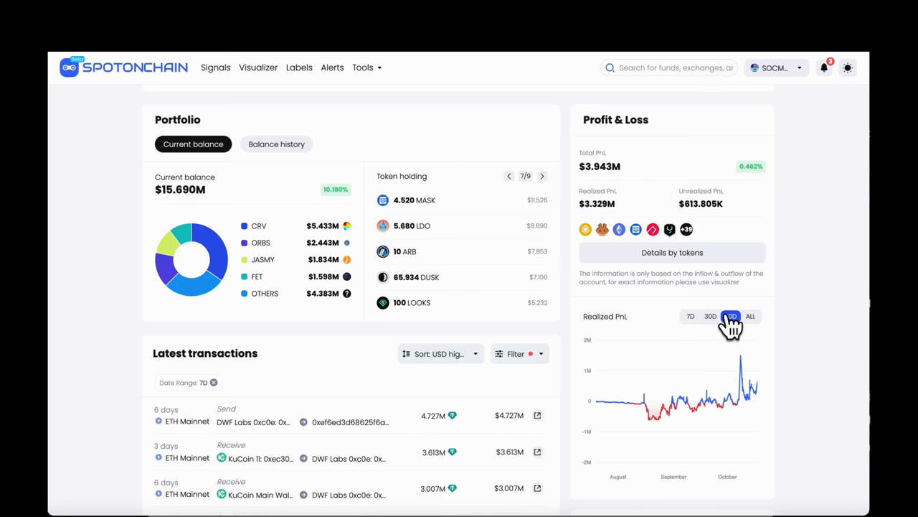
pyautogui.click(730, 316)
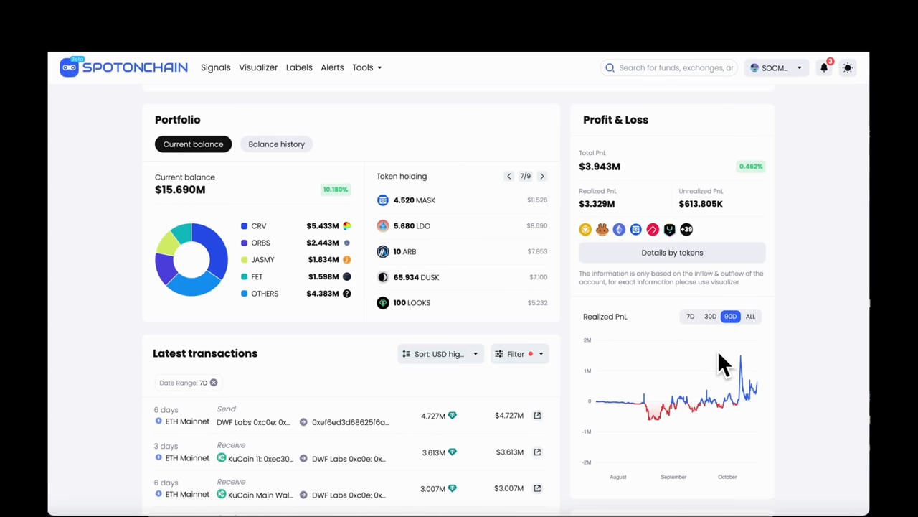
# Set the latest transactions filter to All and inspect the 50M ORBS transfer to Bithumb
pyautogui.scroll(-3)
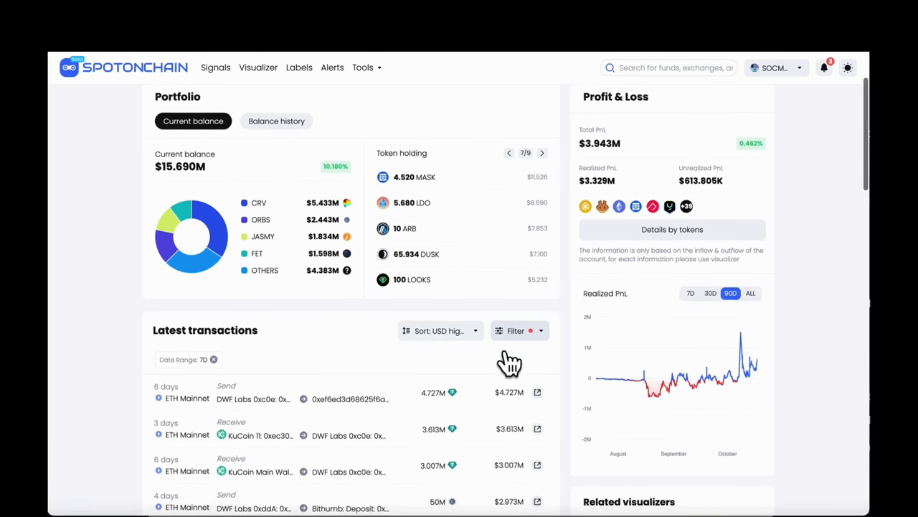
pyautogui.scroll(-3)
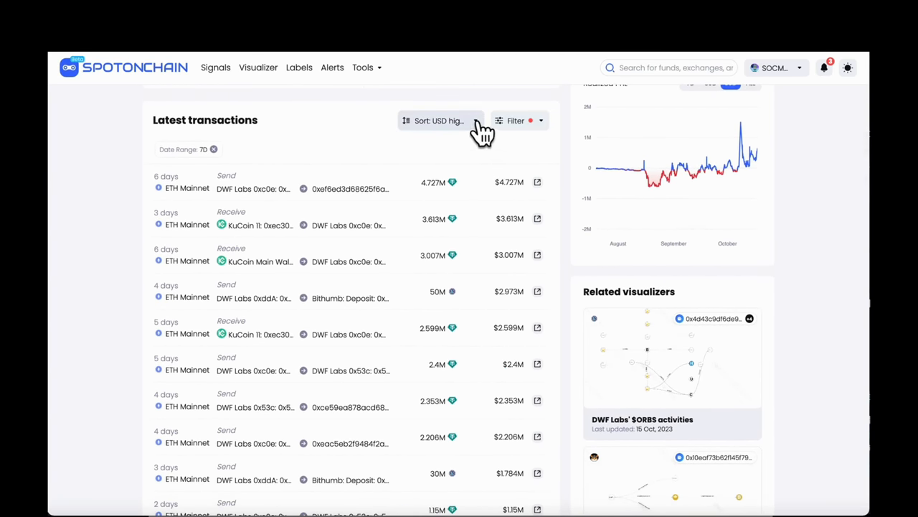
pyautogui.moveTo(534, 125)
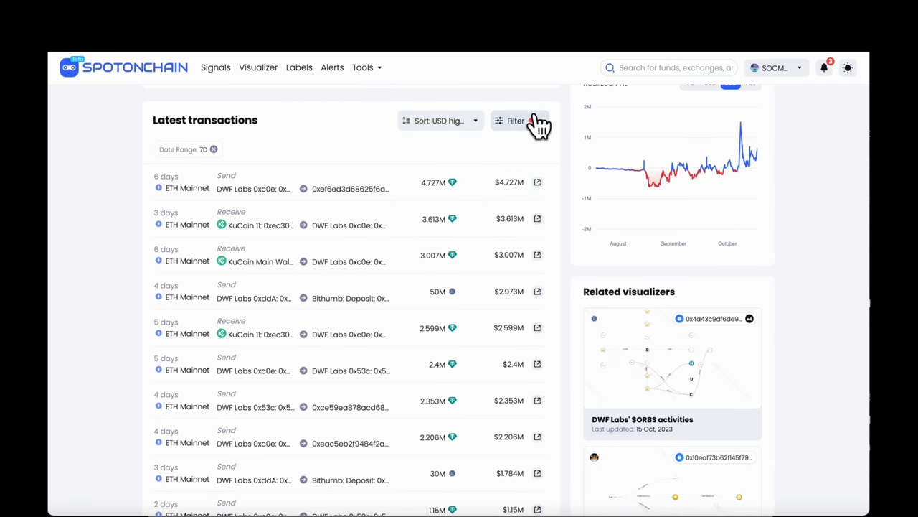
pyautogui.click(515, 120)
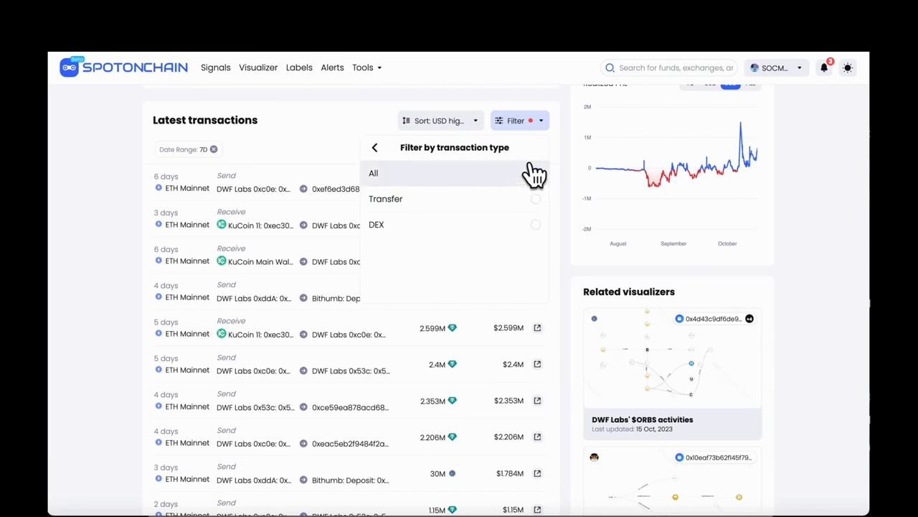
pyautogui.click(535, 173)
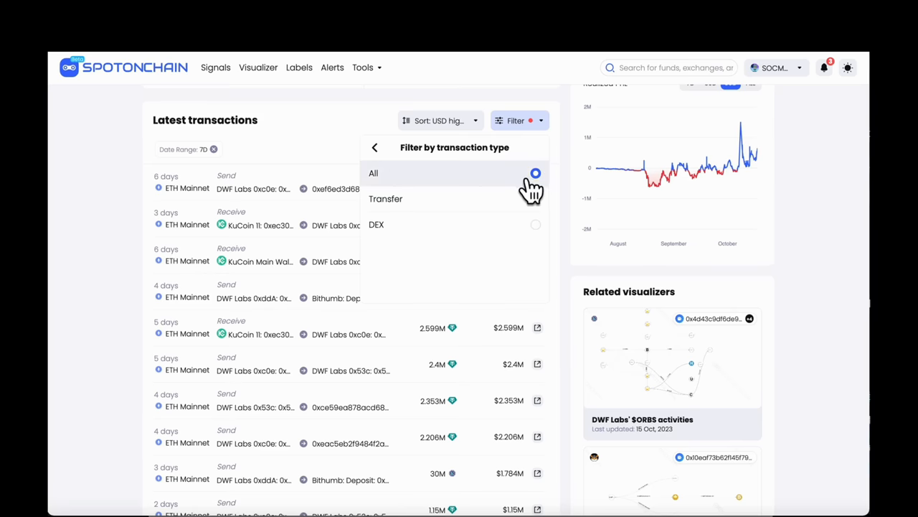
pyautogui.click(375, 147)
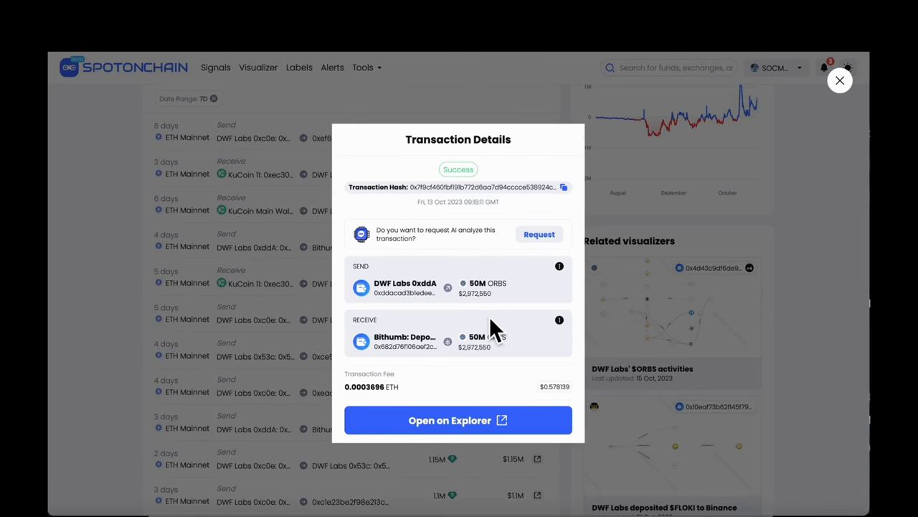
pyautogui.click(839, 79)
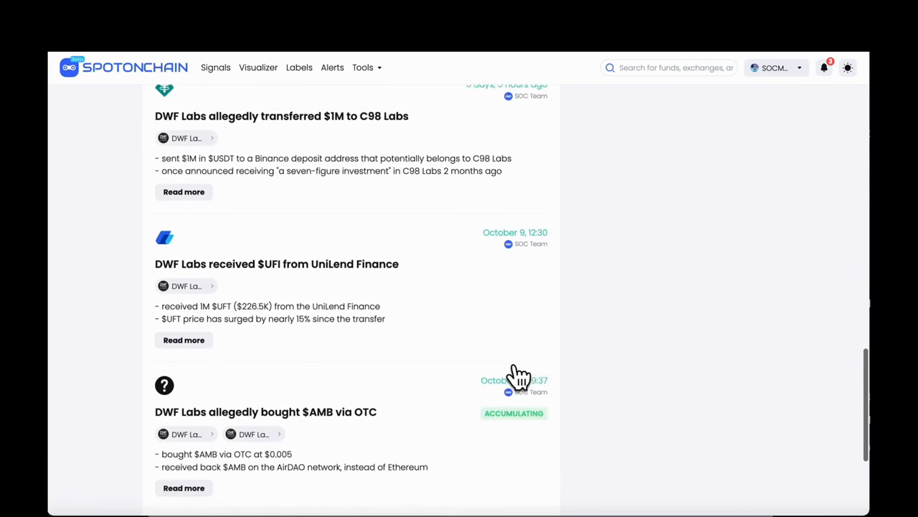
# Scroll DWF Labs' news feed back to the September 1 $CYBER profit post
pyautogui.scroll(-3)
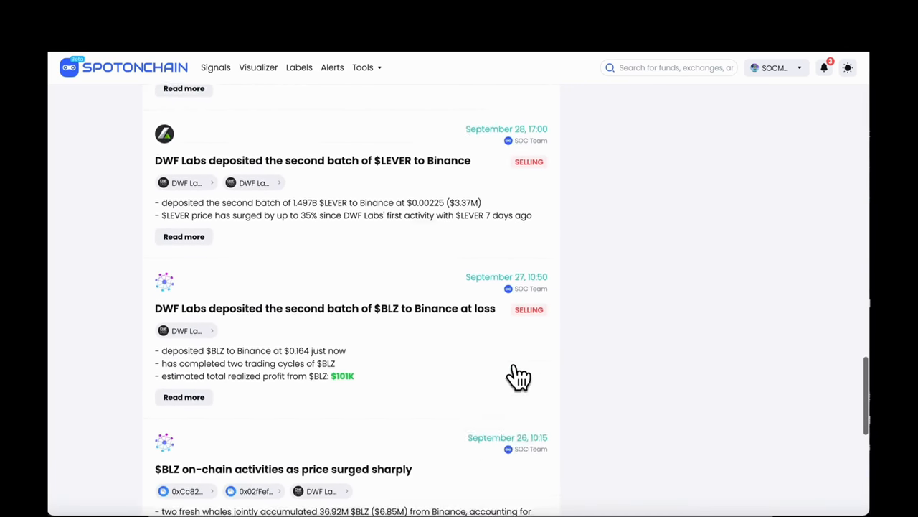
pyautogui.scroll(-3)
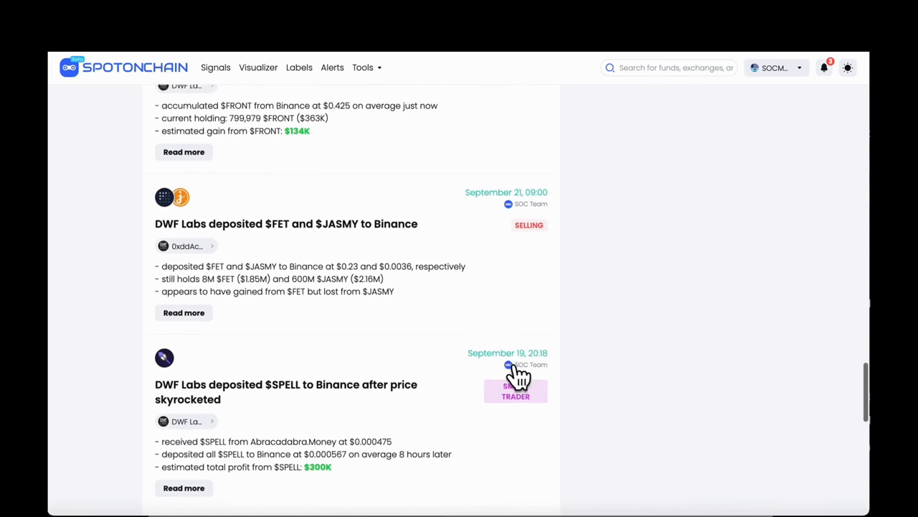
pyautogui.scroll(-3)
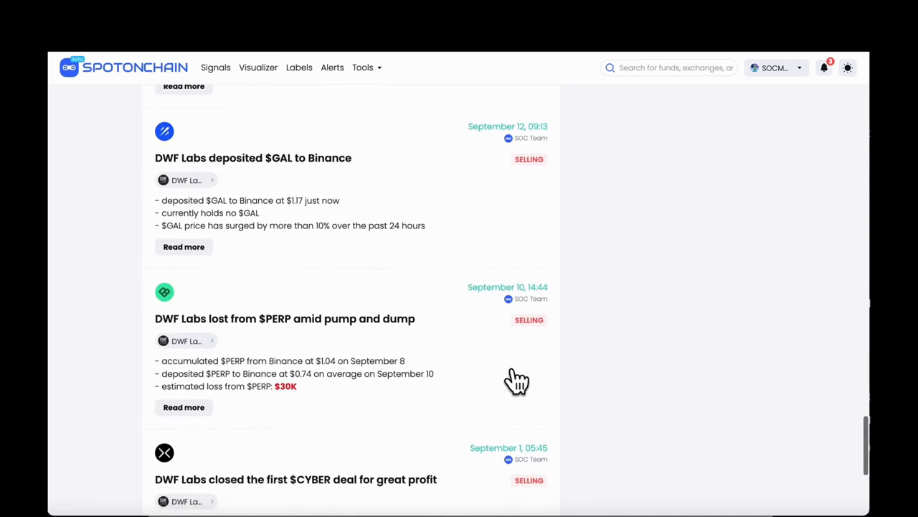
pyautogui.scroll(-3)
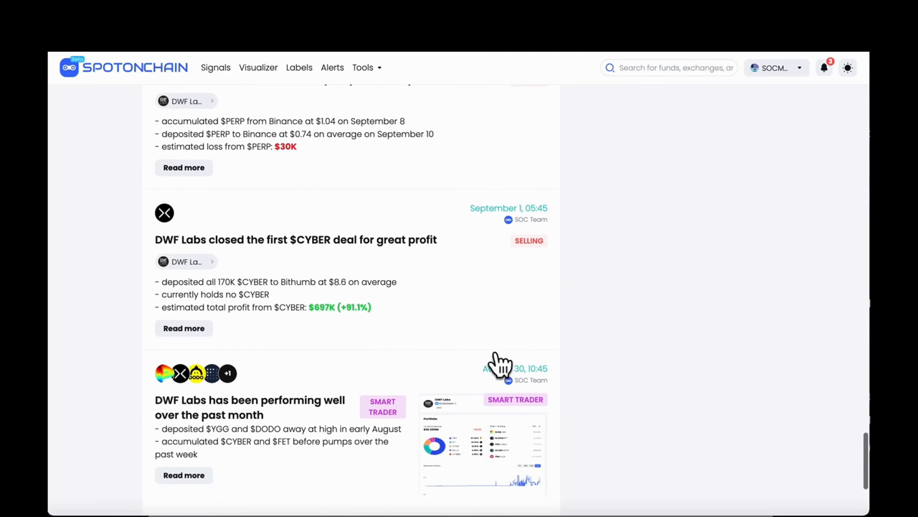
pyautogui.moveTo(368, 323)
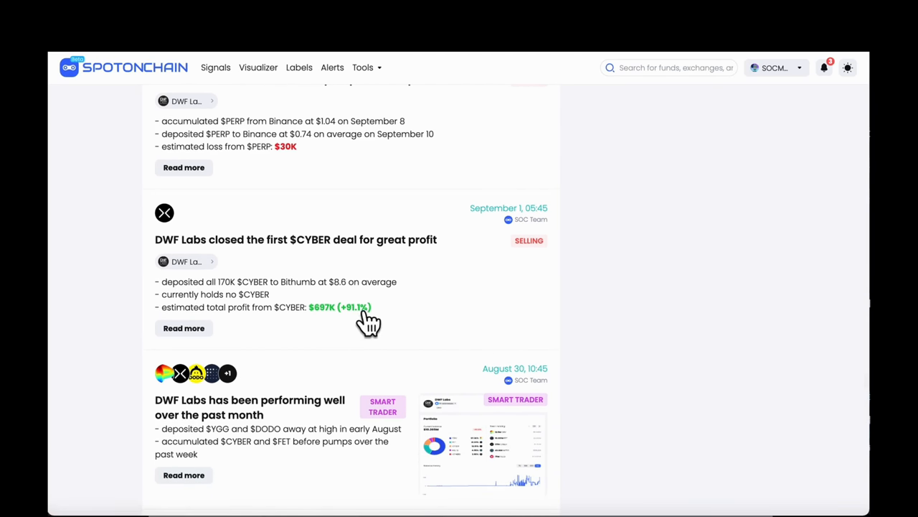
# Open the September 1 $CYBER profit signal and scroll down to its price chart
pyautogui.click(184, 328)
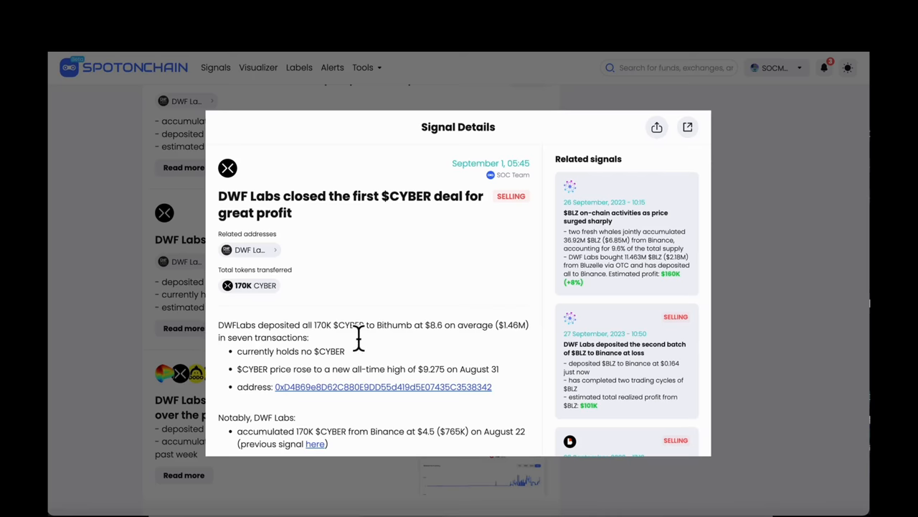
pyautogui.scroll(-3)
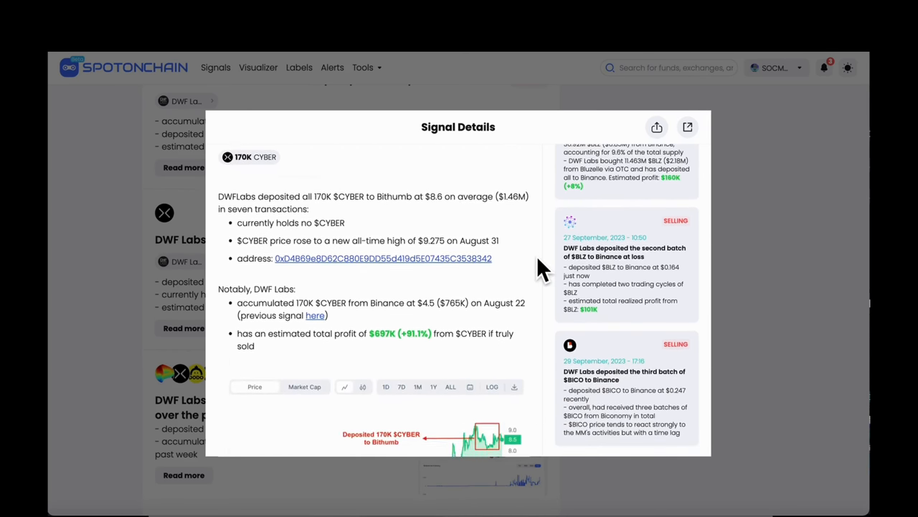
pyautogui.scroll(-3)
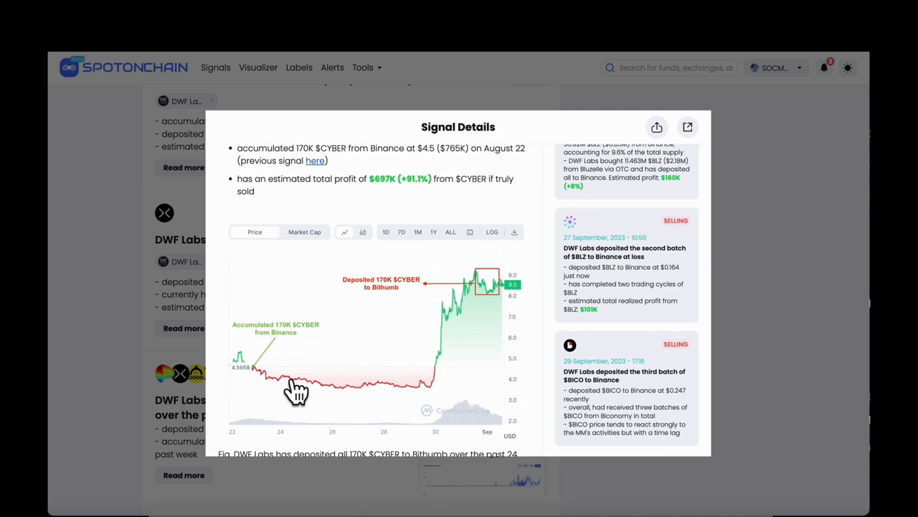
pyautogui.moveTo(420, 398)
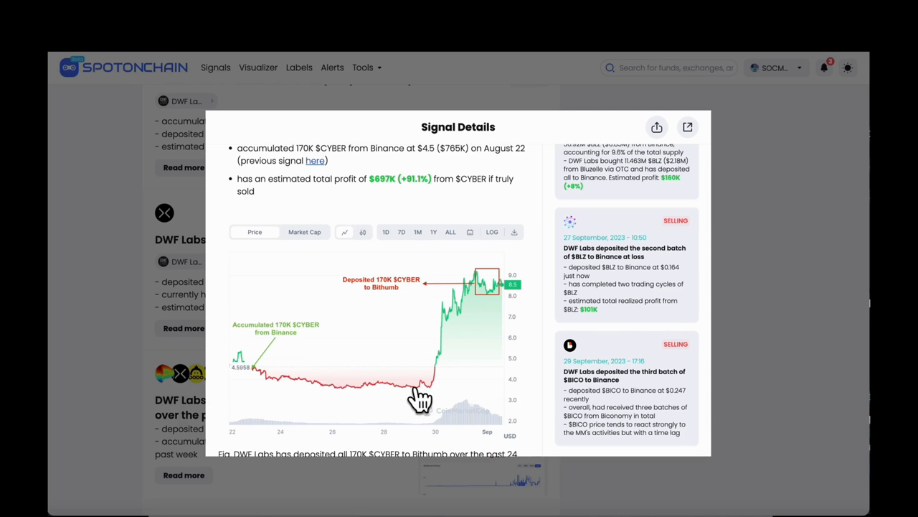
pyautogui.moveTo(512, 309)
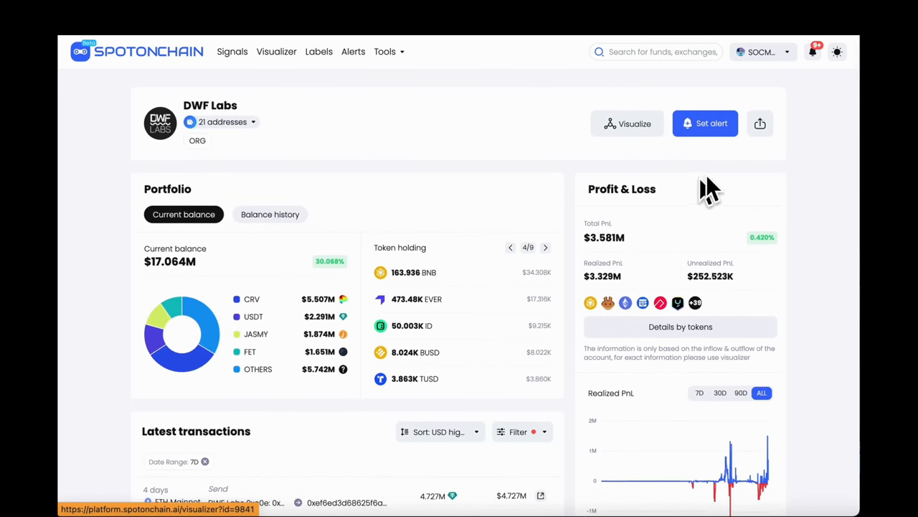
# Build a visualizer graph of DWF Labs' ORBS flows and review its PnL overview
pyautogui.click(627, 122)
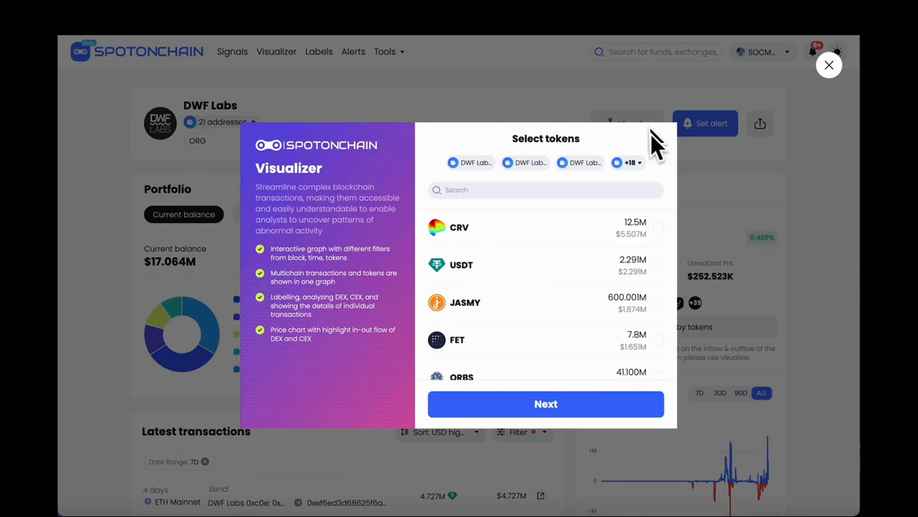
pyautogui.write('g')
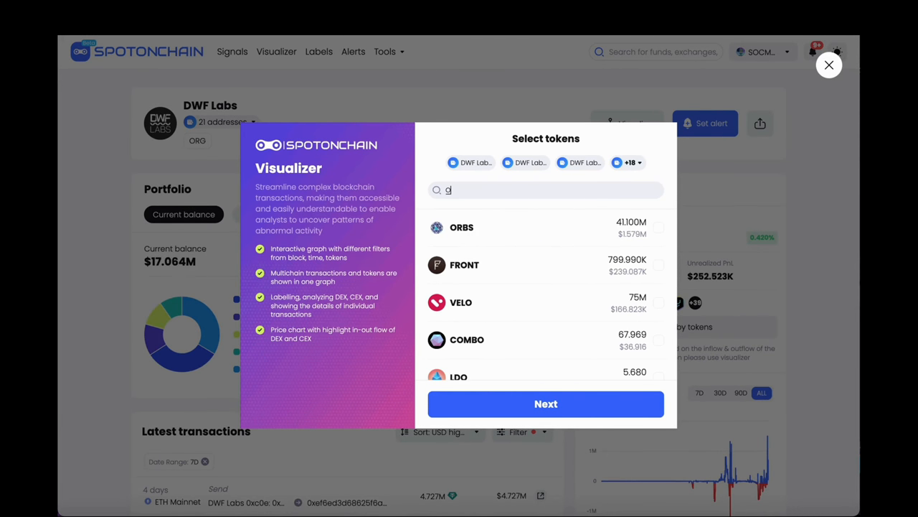
pyautogui.write('ORB')
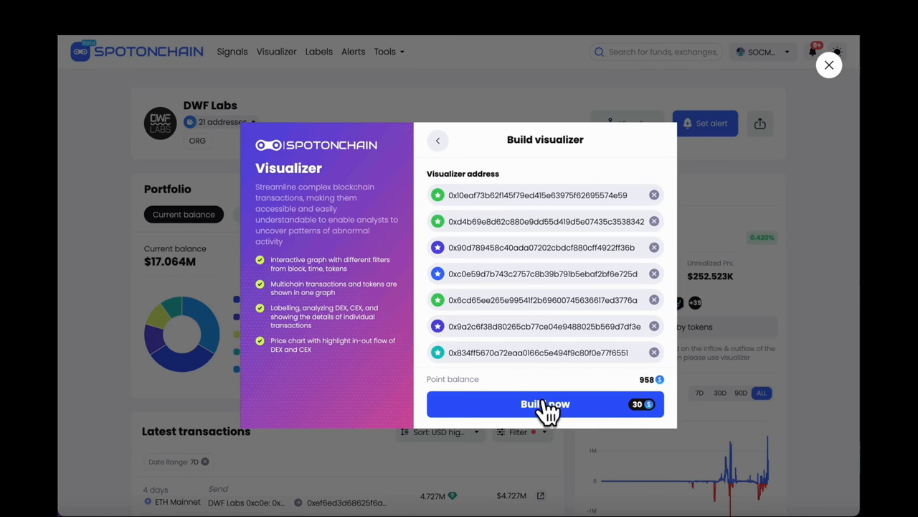
pyautogui.click(545, 403)
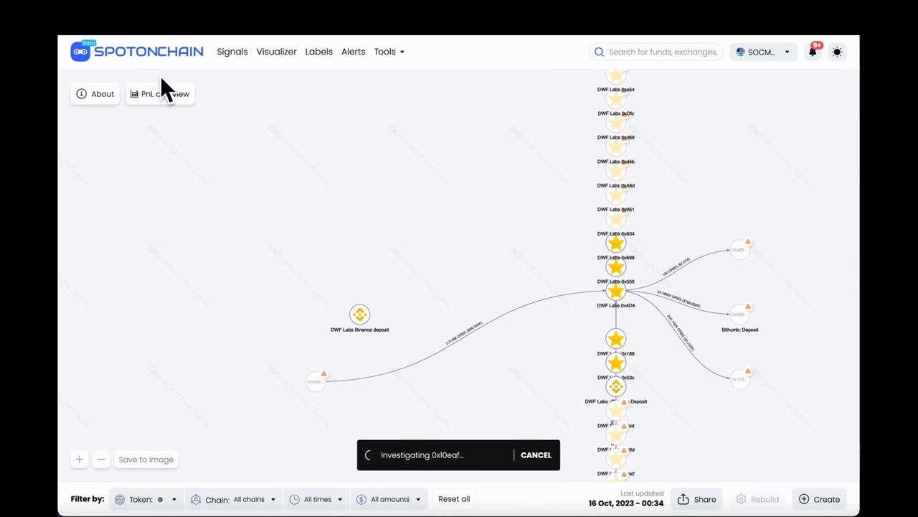
pyautogui.click(162, 93)
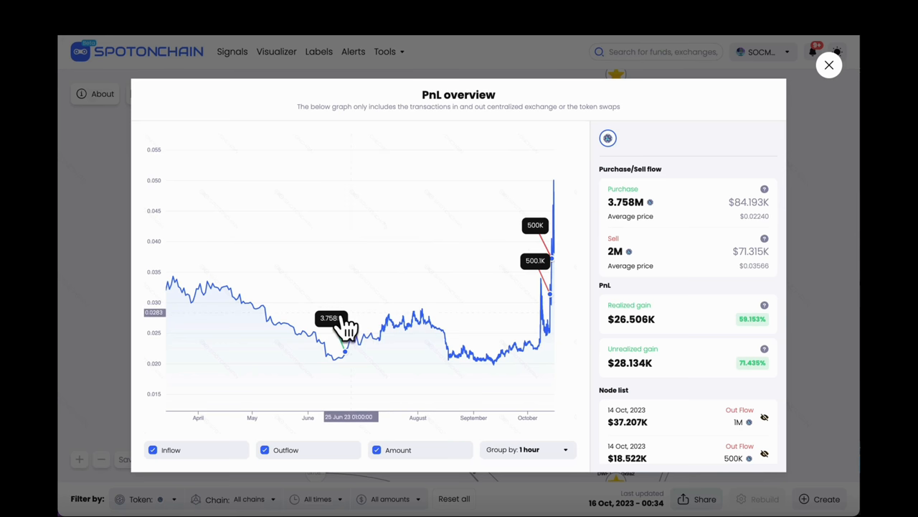
pyautogui.click(830, 65)
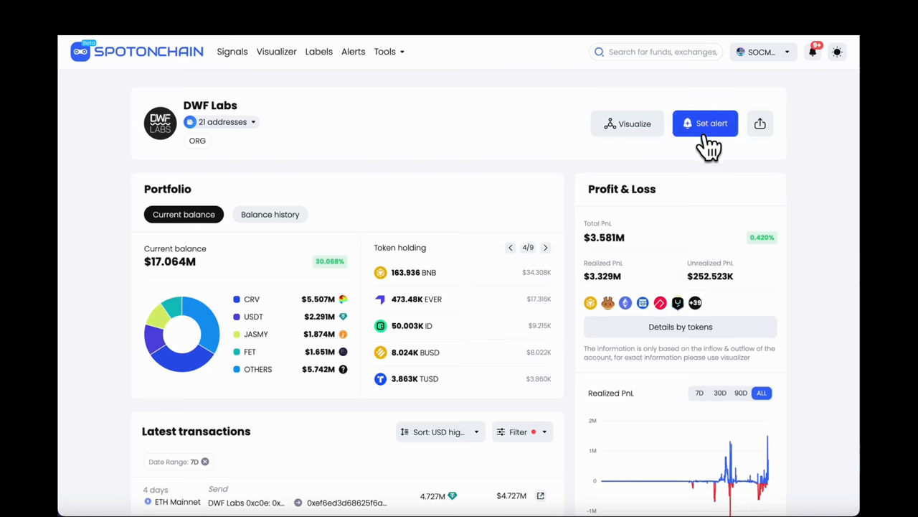
# Create a DWF Labs transaction alert using the AI Suggestion preset
pyautogui.click(705, 123)
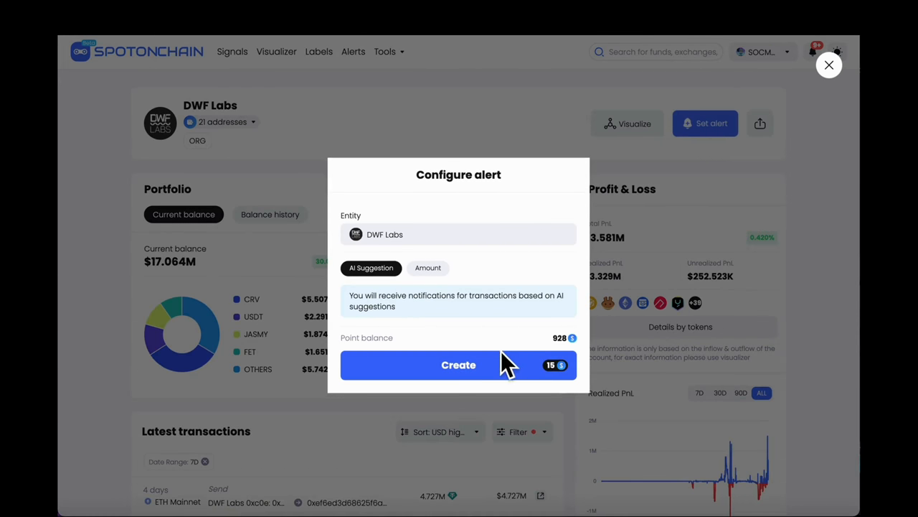
pyautogui.click(458, 365)
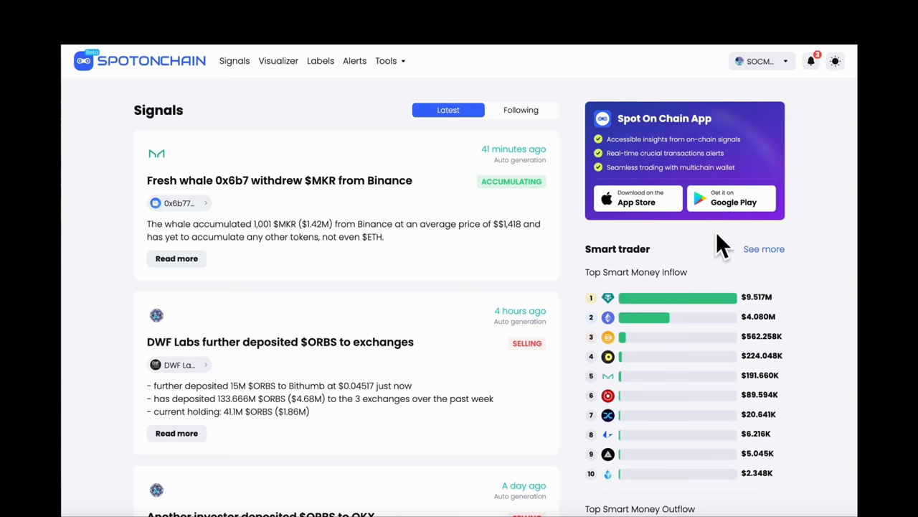
pyautogui.moveTo(820, 240)
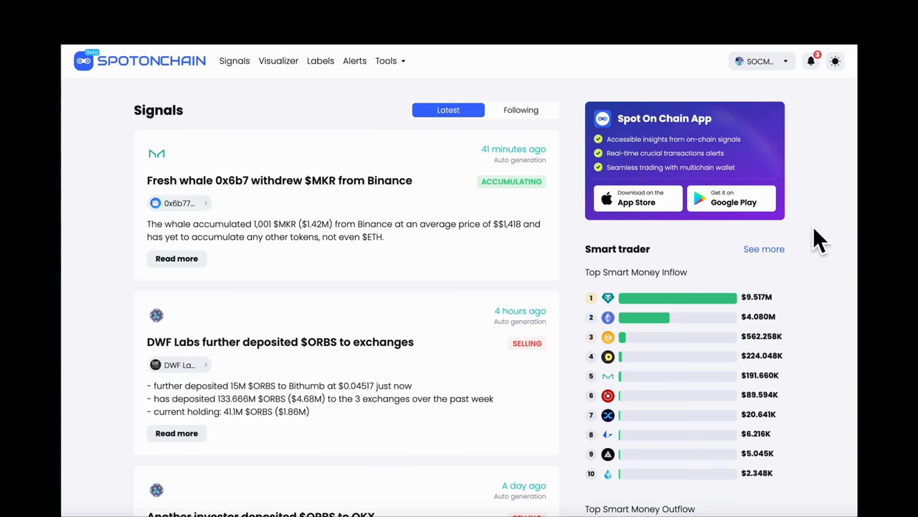
# Scroll the Signals feed to the MKR whale signal
pyautogui.scroll(-3)
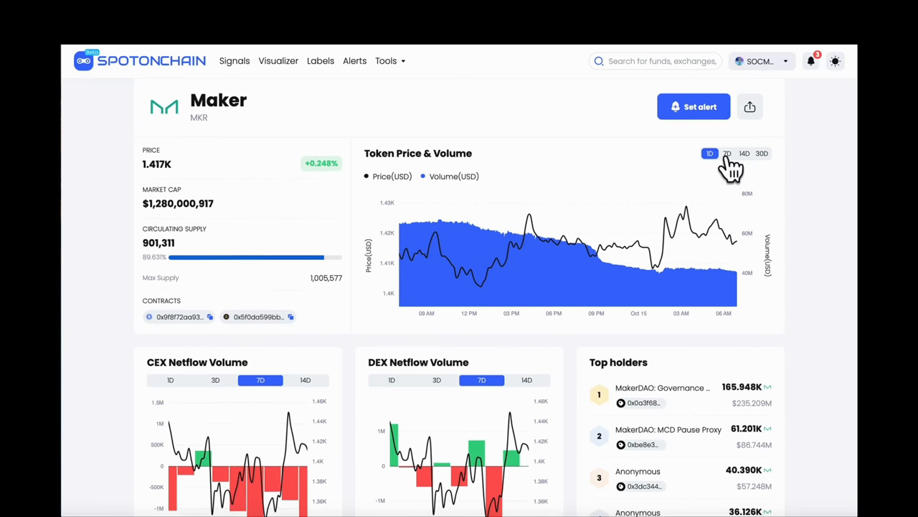
# Set MKR's price and volume chart to 14D and both CEX and DEX netflow charts to 1D
pyautogui.click(727, 153)
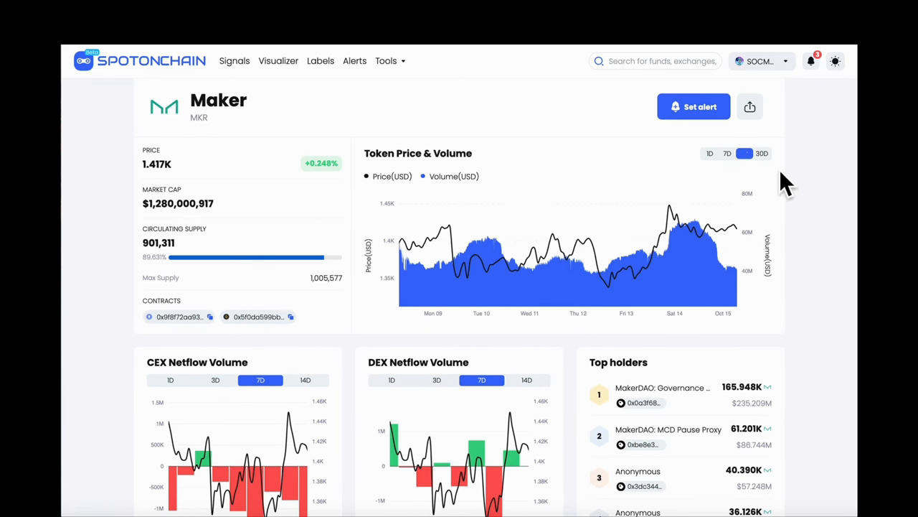
pyautogui.click(744, 122)
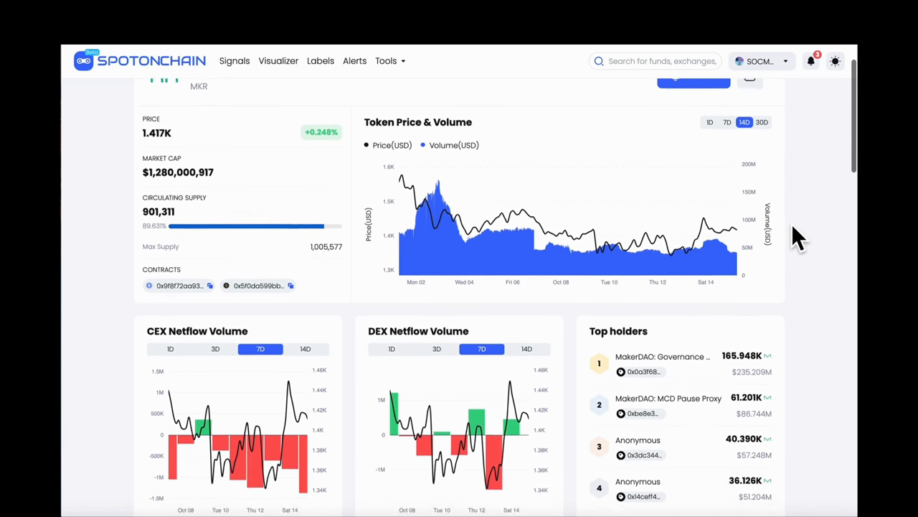
pyautogui.scroll(-3)
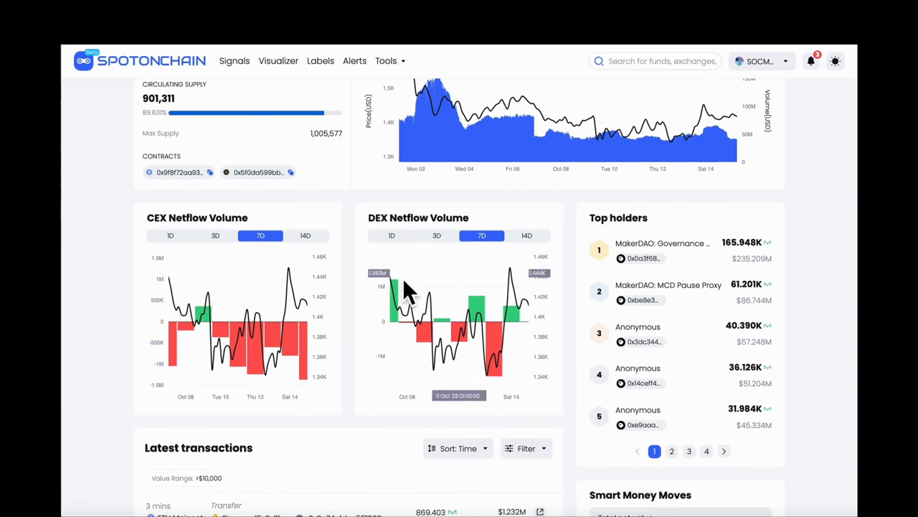
pyautogui.click(170, 235)
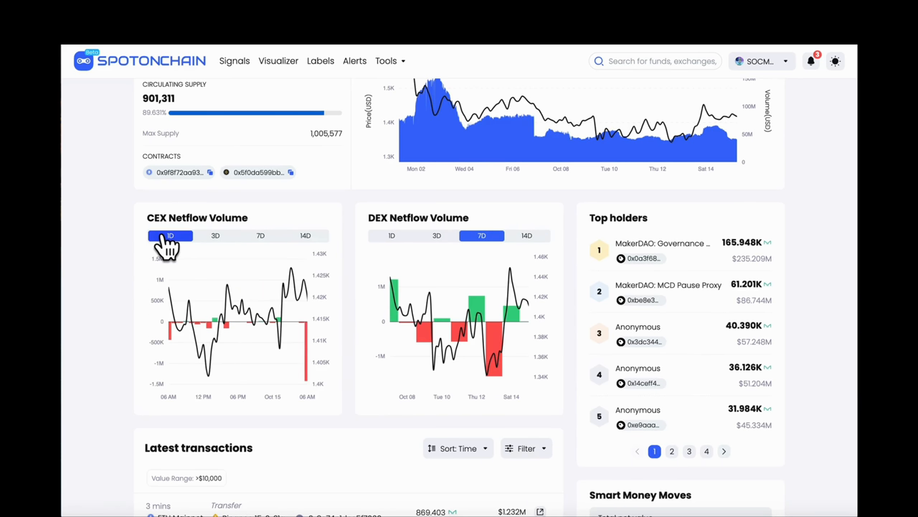
pyautogui.click(391, 235)
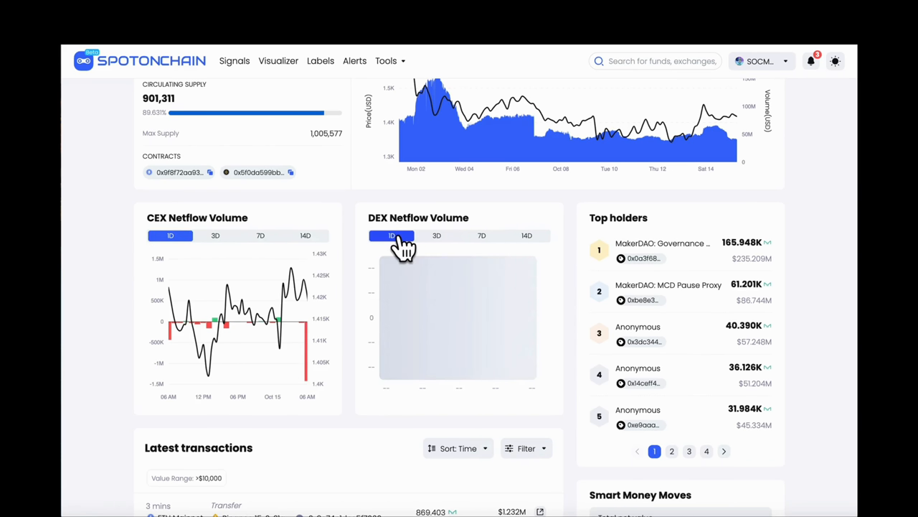
pyautogui.click(436, 235)
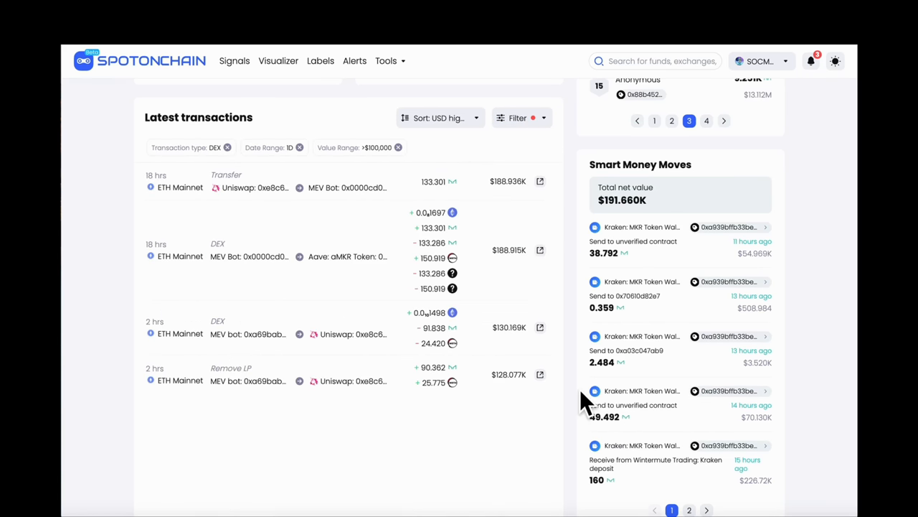
# Scroll through MKR's latest transactions, Smart Money Moves and Top First Time Purchases
pyautogui.scroll(-3)
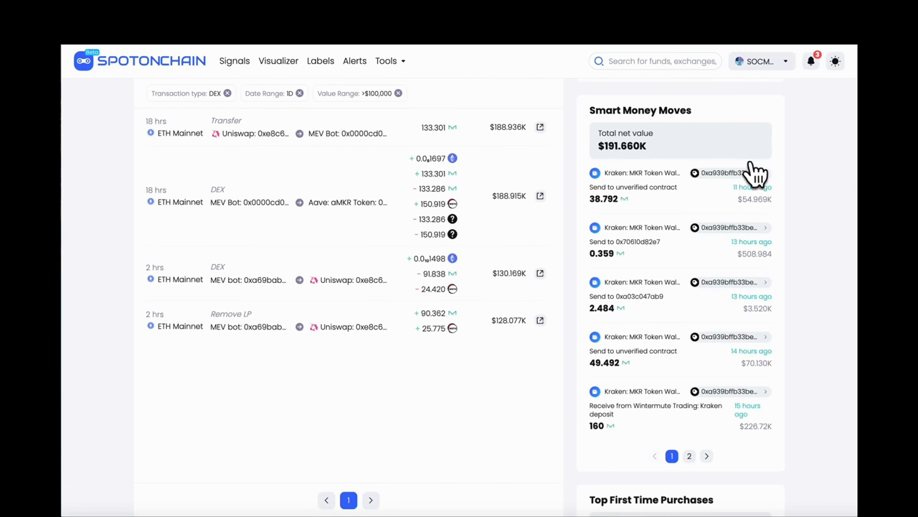
pyautogui.scroll(-3)
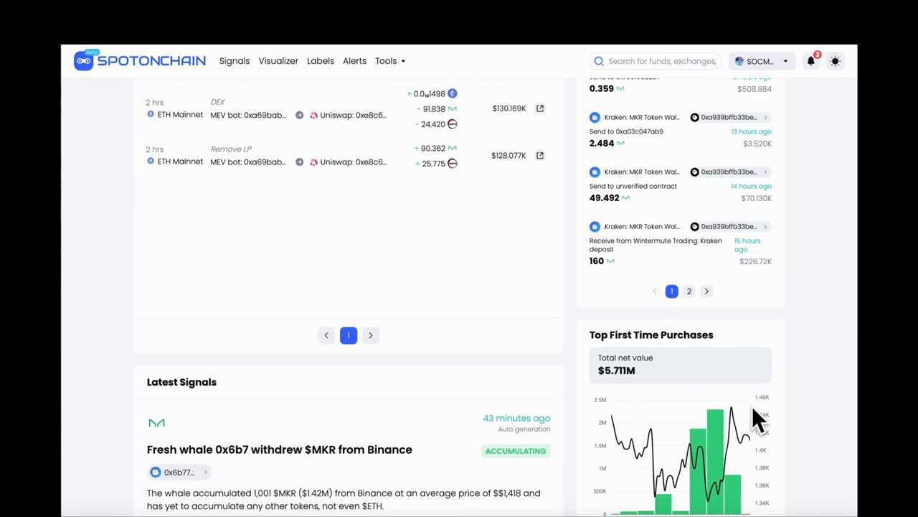
pyautogui.scroll(-3)
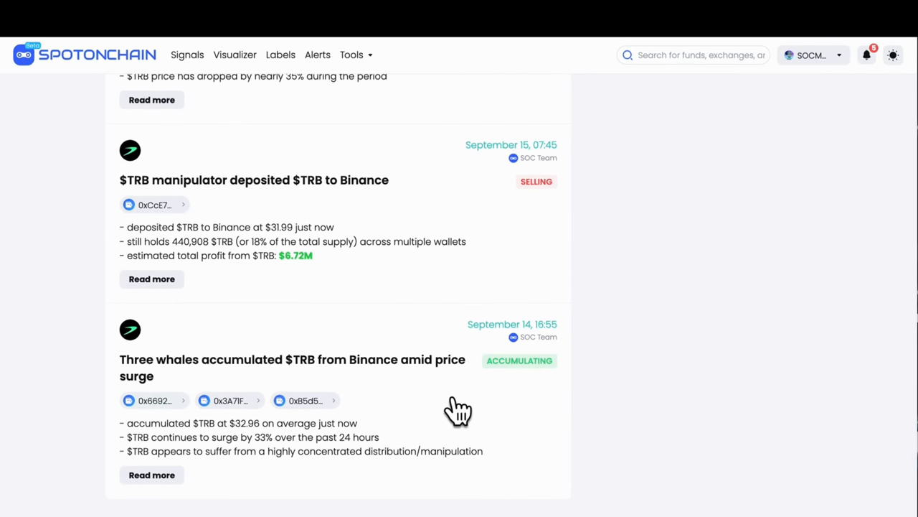
# Read the three-whales $TRB signal, then the TRB manipulator's $6.72M-profit Binance deposit write-up
pyautogui.click(152, 475)
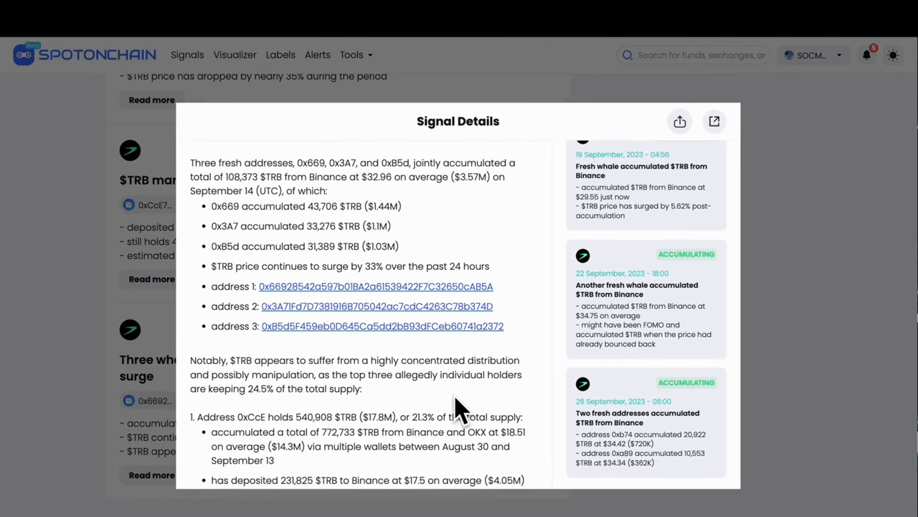
pyautogui.scroll(-3)
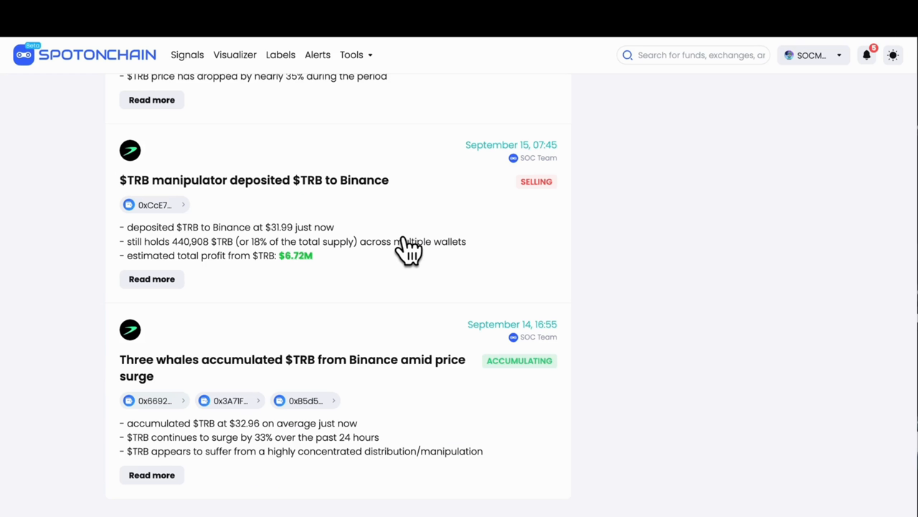
pyautogui.click(254, 180)
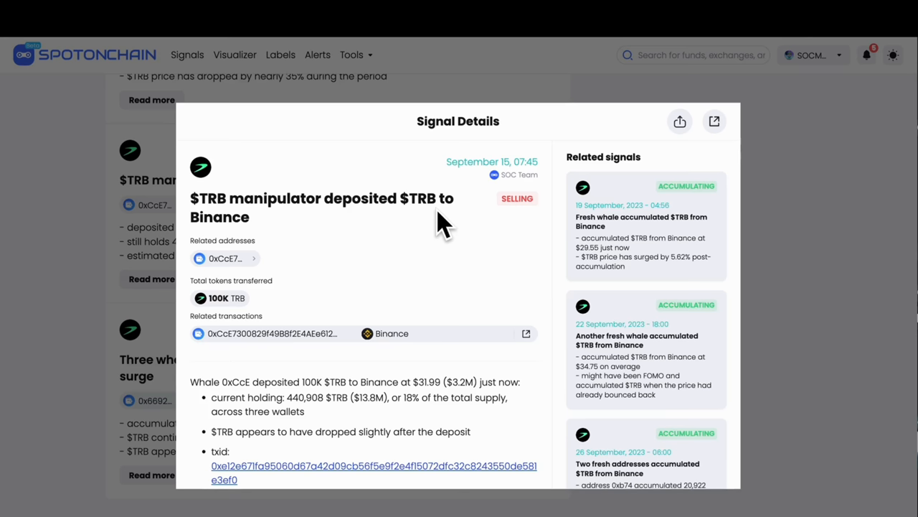
pyautogui.scroll(-3)
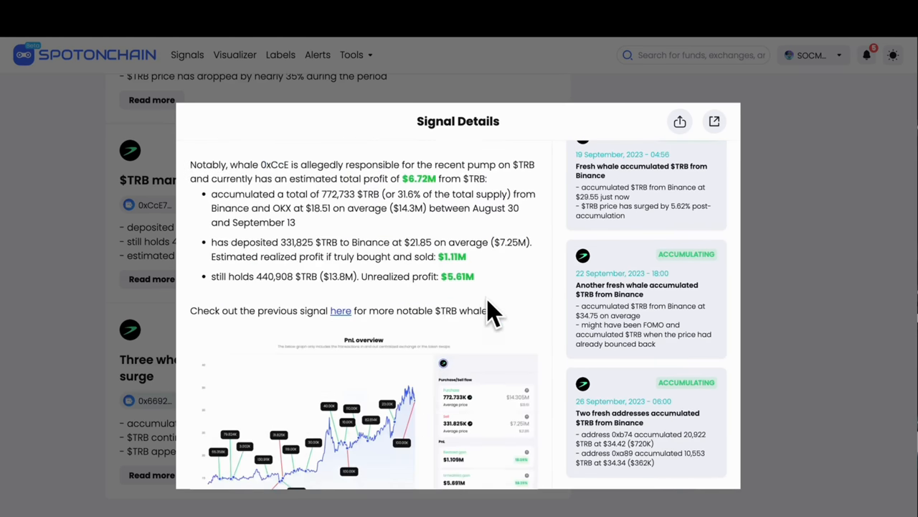
pyautogui.scroll(-3)
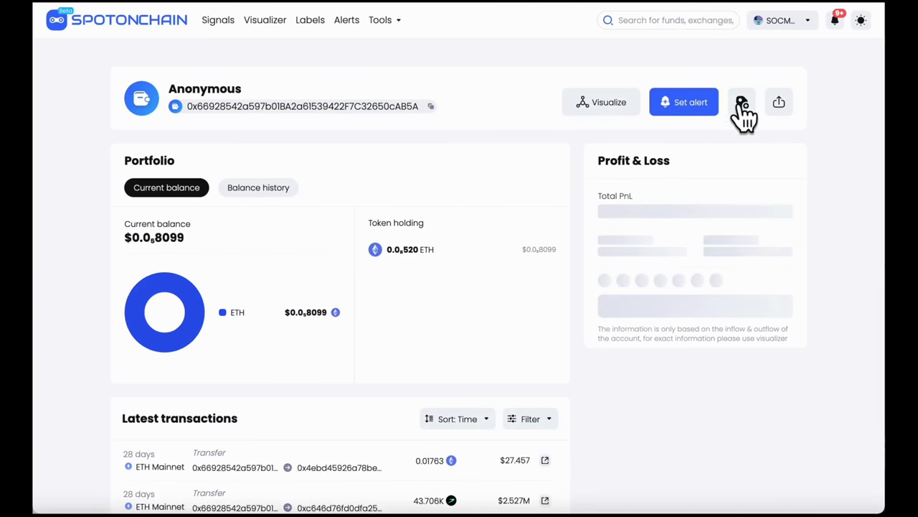
# Use the label icon on TRB Whale 3's address page, then go to the Labels page
pyautogui.click(743, 102)
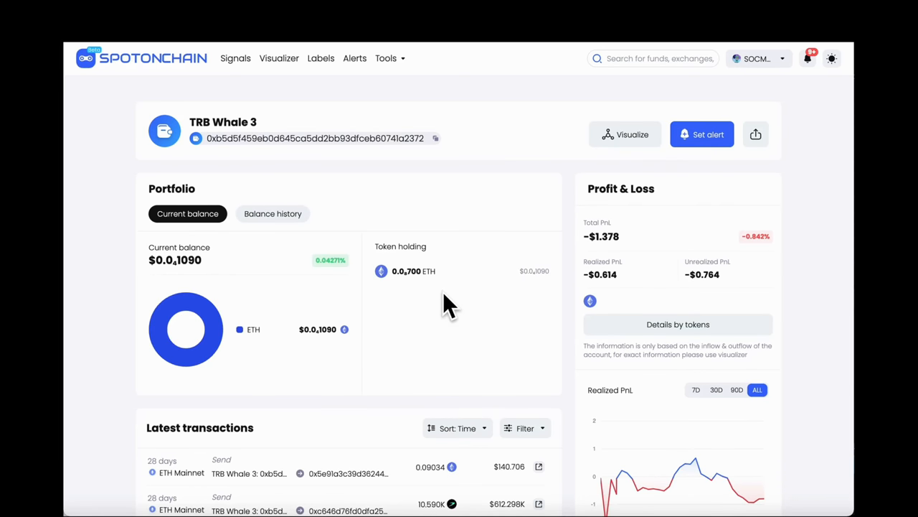
pyautogui.click(321, 58)
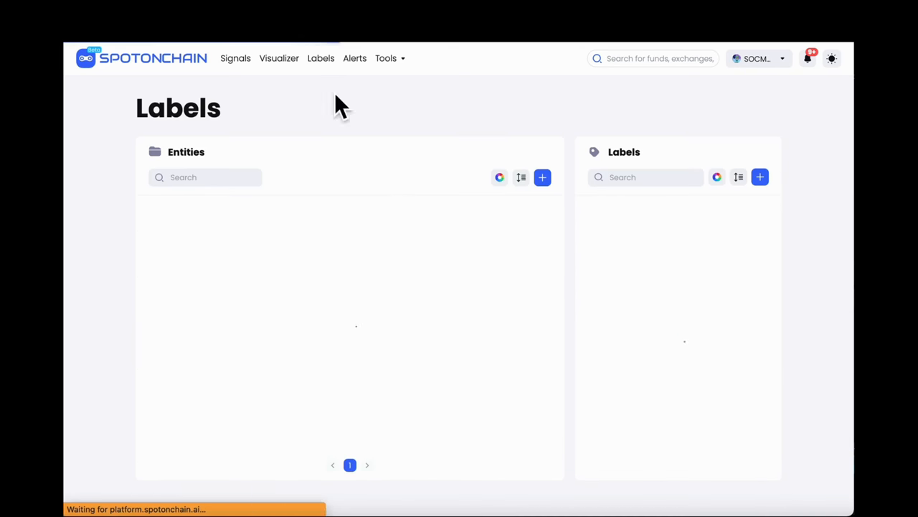
# Create entity 'TRB Manipulators' from the TRB Whale 1–3 labels and open its profile
pyautogui.click(543, 177)
pyautogui.write('TRB Manipulators')
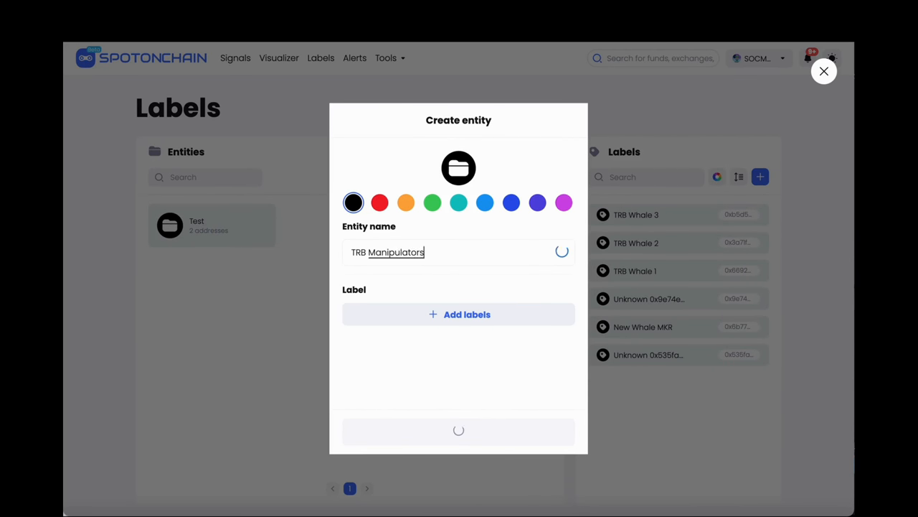
pyautogui.click(458, 314)
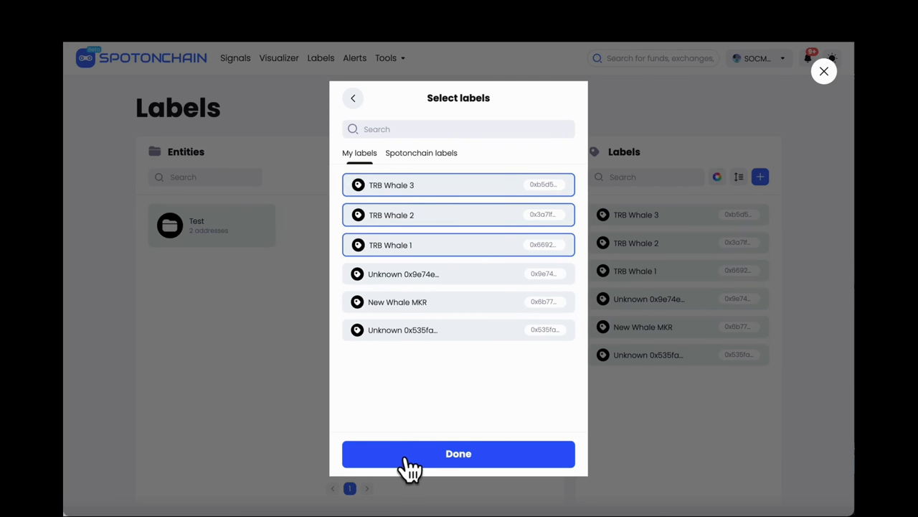
pyautogui.click(458, 454)
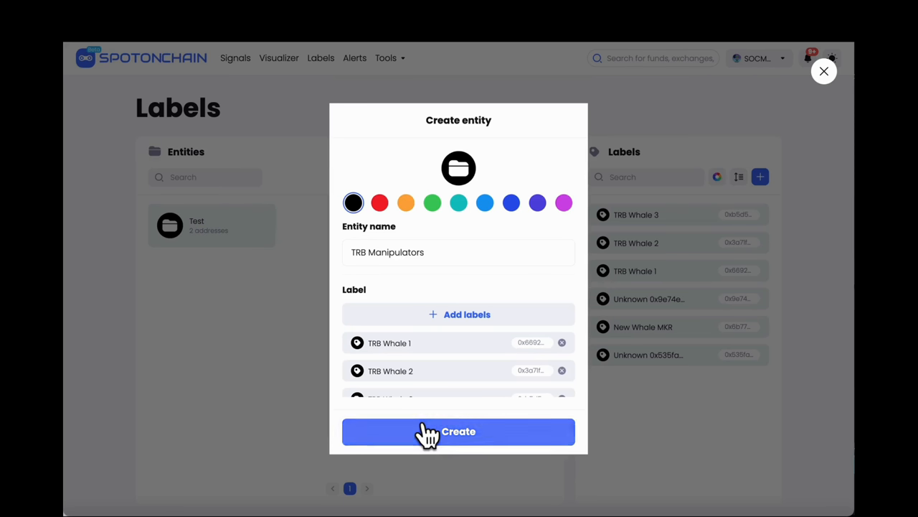
pyautogui.click(459, 432)
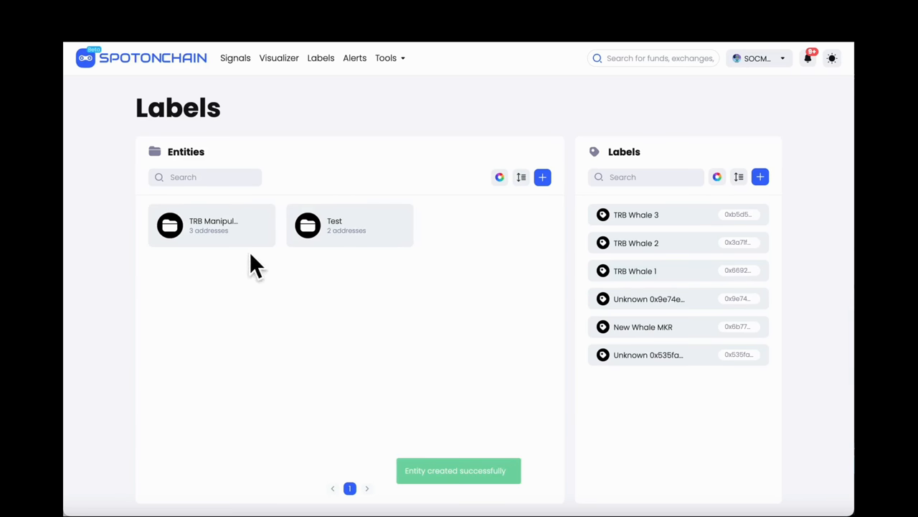
pyautogui.click(213, 225)
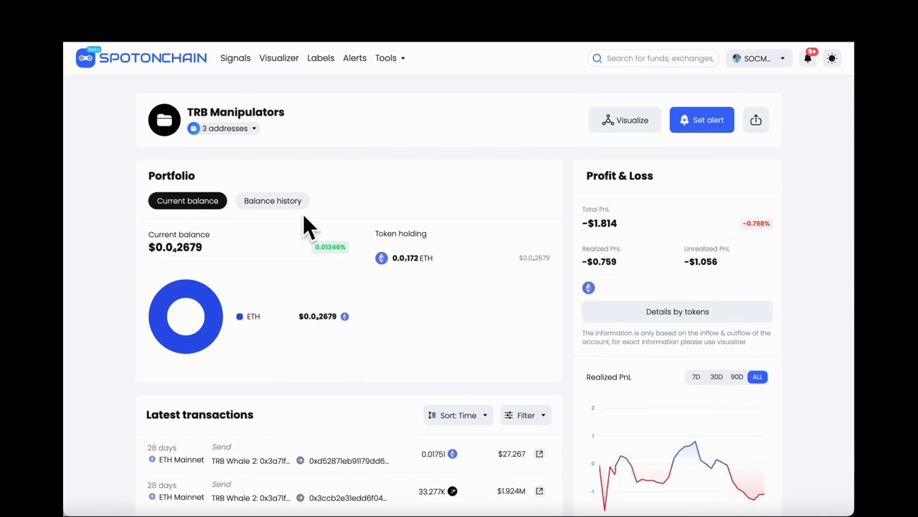
# Return to the Signals feed of recent whale activity posts
pyautogui.click(702, 119)
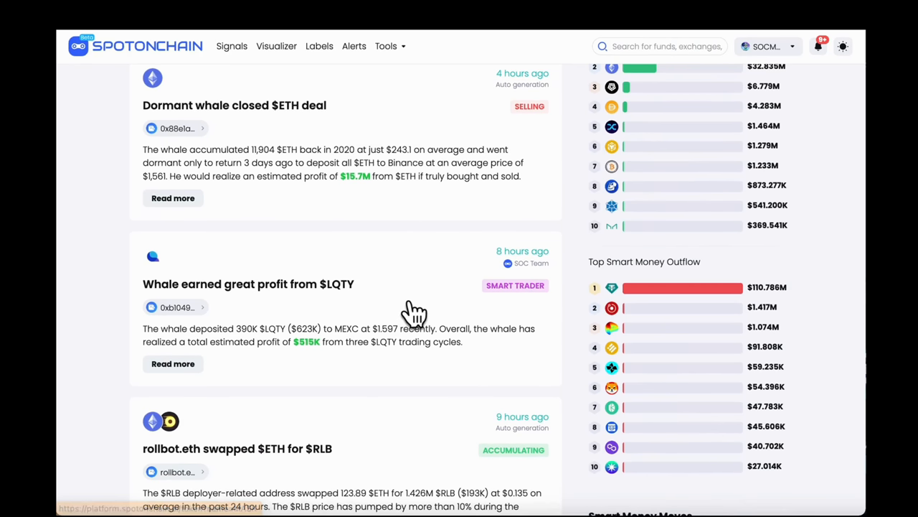
# Read the 'Whale earned great profit from $LQTY' signal and copy the whale's address
pyautogui.click(249, 283)
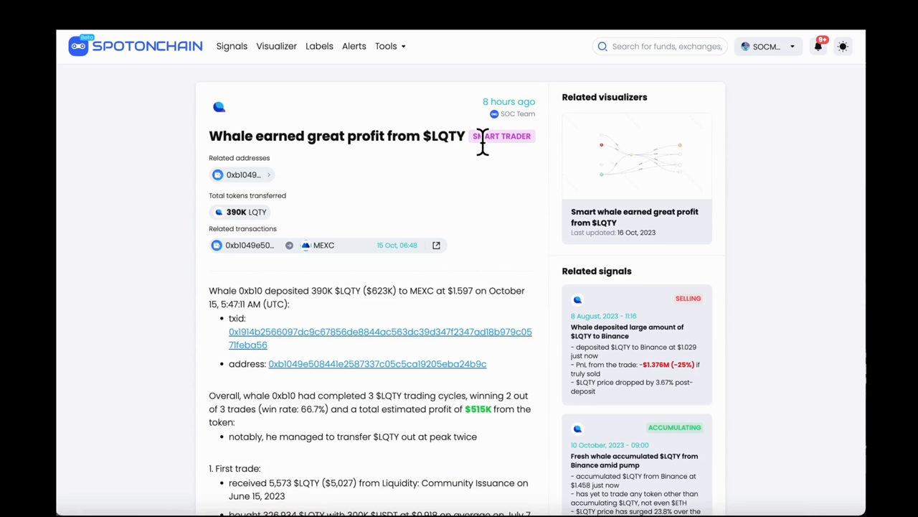
pyautogui.moveTo(465, 406)
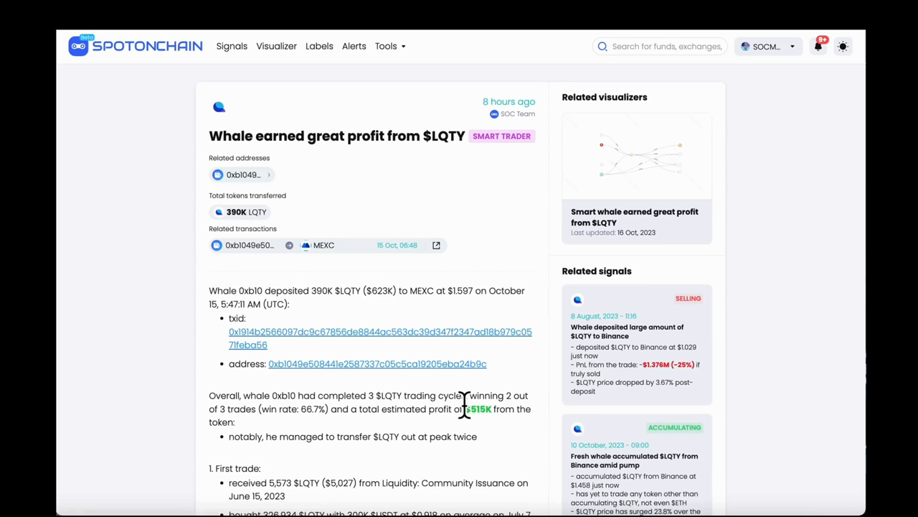
pyautogui.scroll(-3)
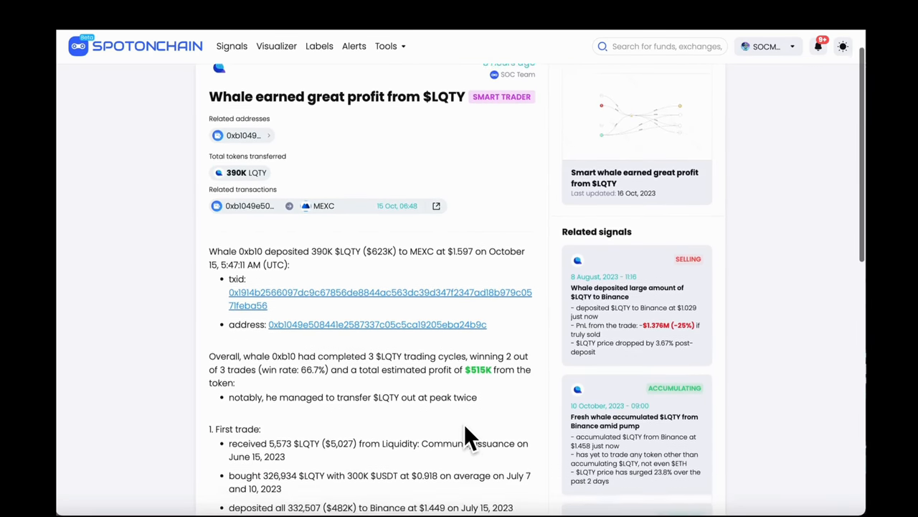
pyautogui.scroll(-3)
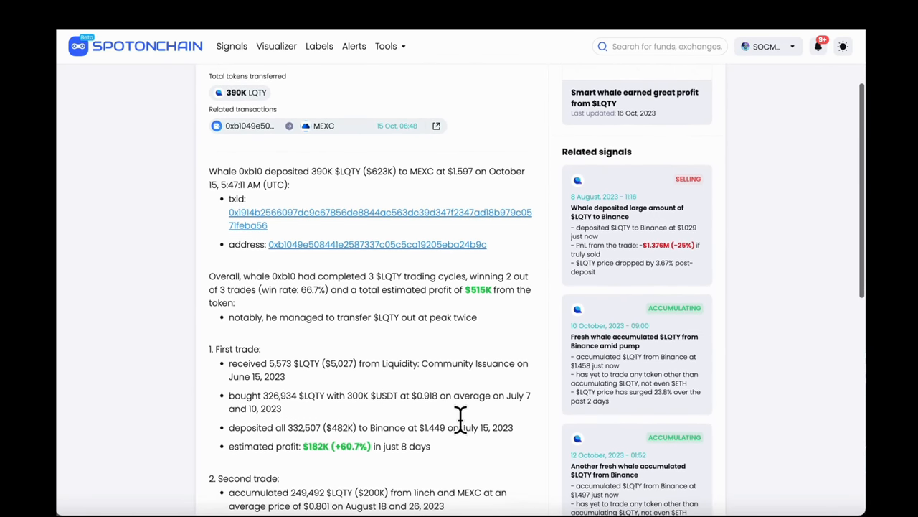
pyautogui.scroll(-3)
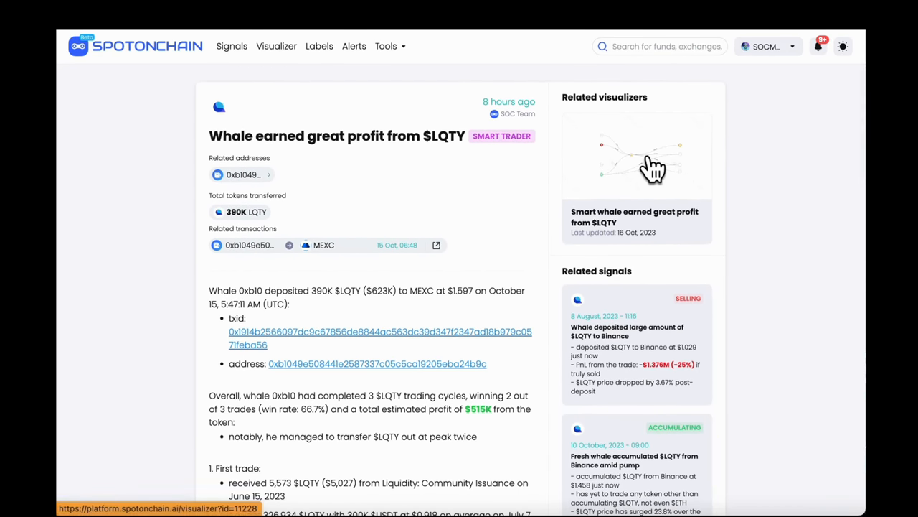
pyautogui.rightClick(366, 363)
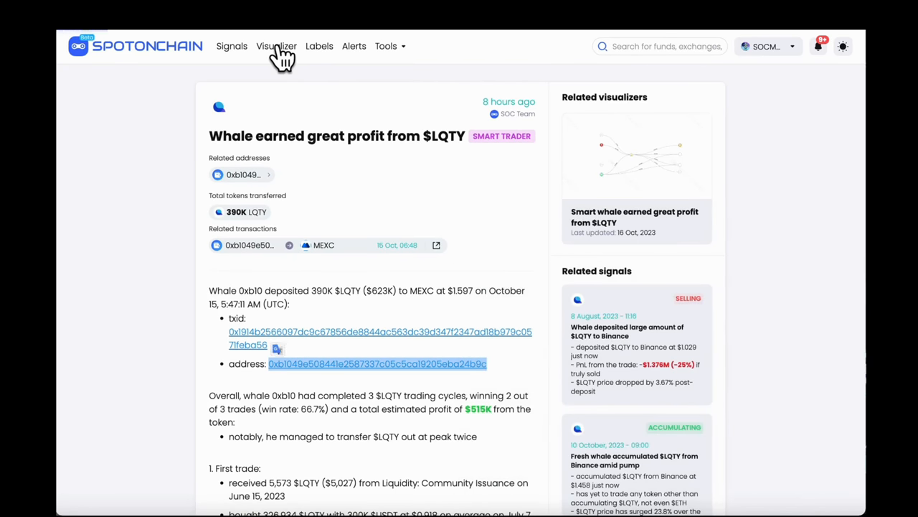
pyautogui.click(276, 46)
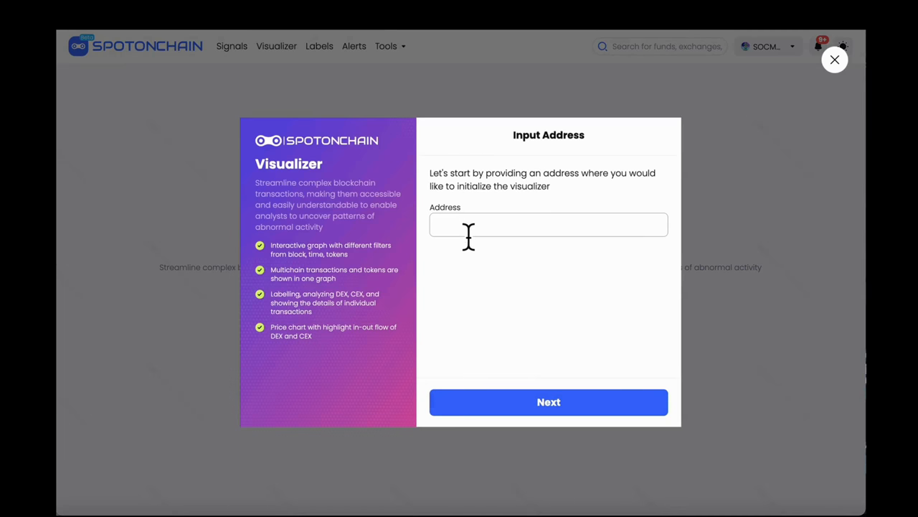
pyautogui.write('0xb1049e508441e2587337c05c5ca19205eba24b9c')
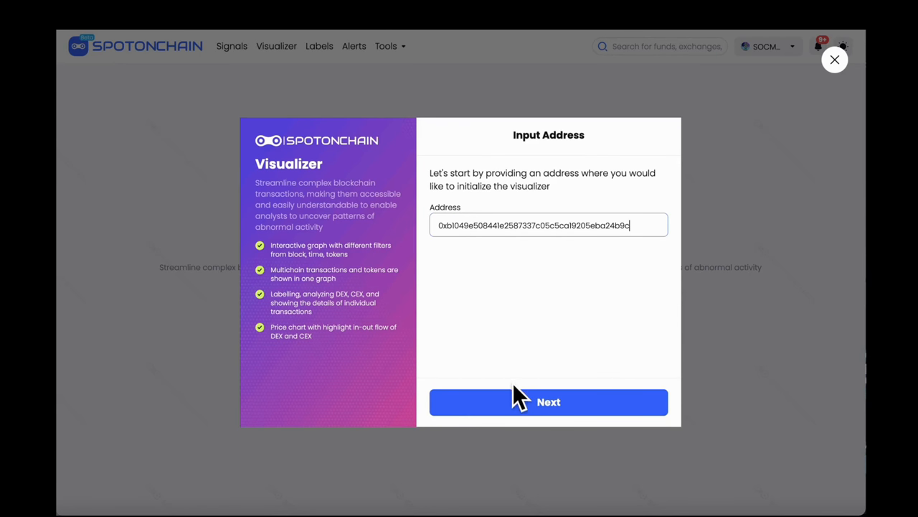
pyautogui.click(549, 402)
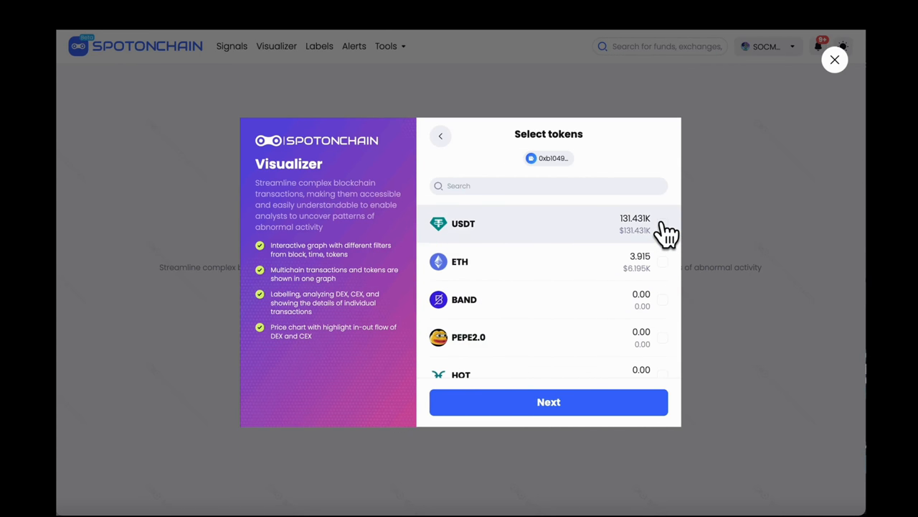
pyautogui.click(661, 223)
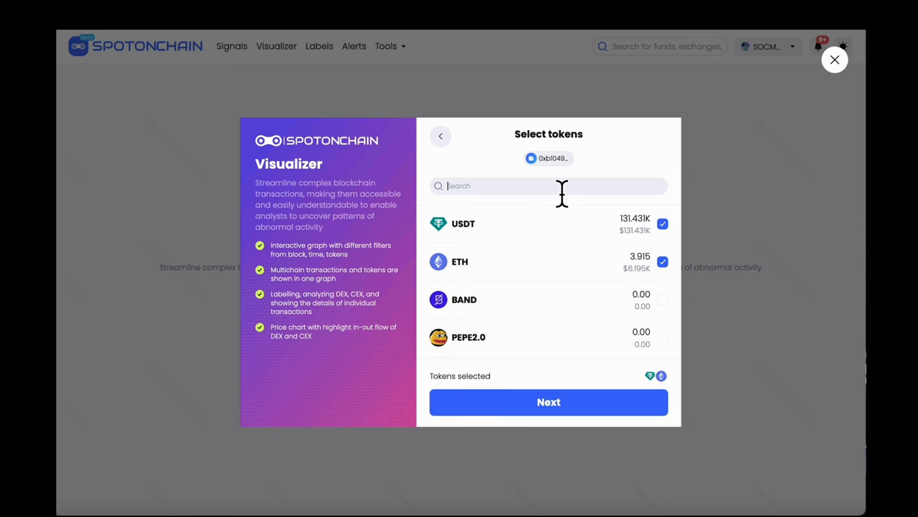
pyautogui.write('LQTY')
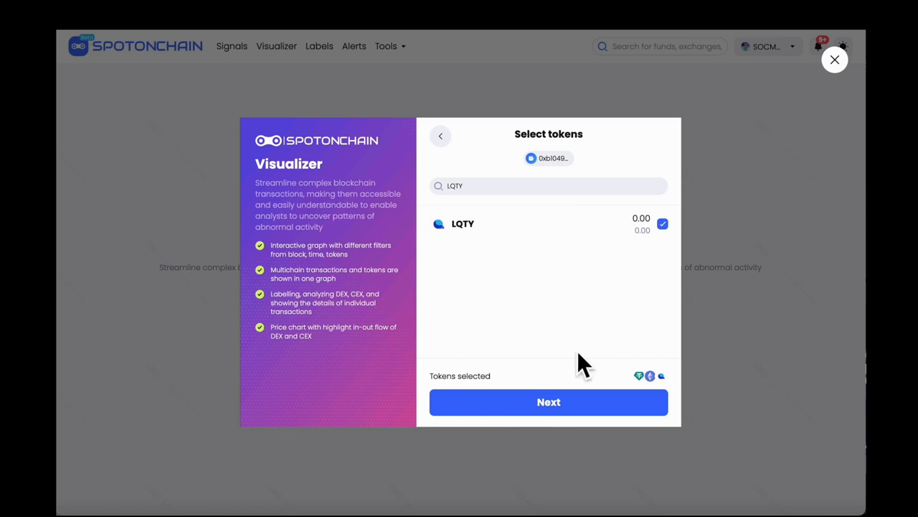
pyautogui.click(548, 401)
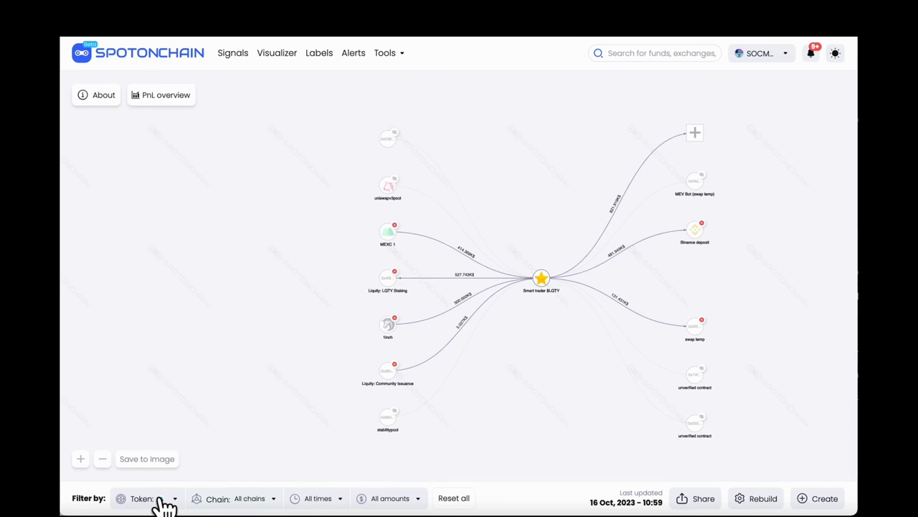
# Adjust the graph's token, date range and amount filters, adding USDT flows
pyautogui.click(142, 498)
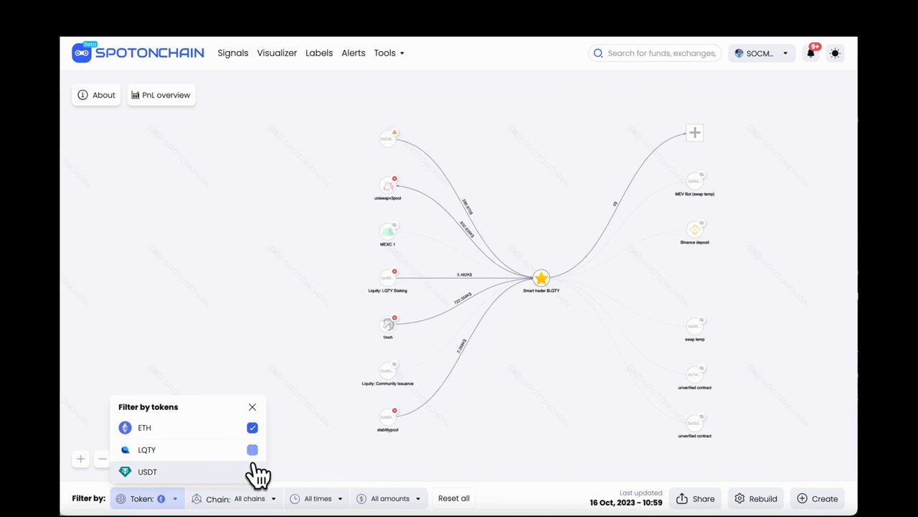
pyautogui.click(252, 472)
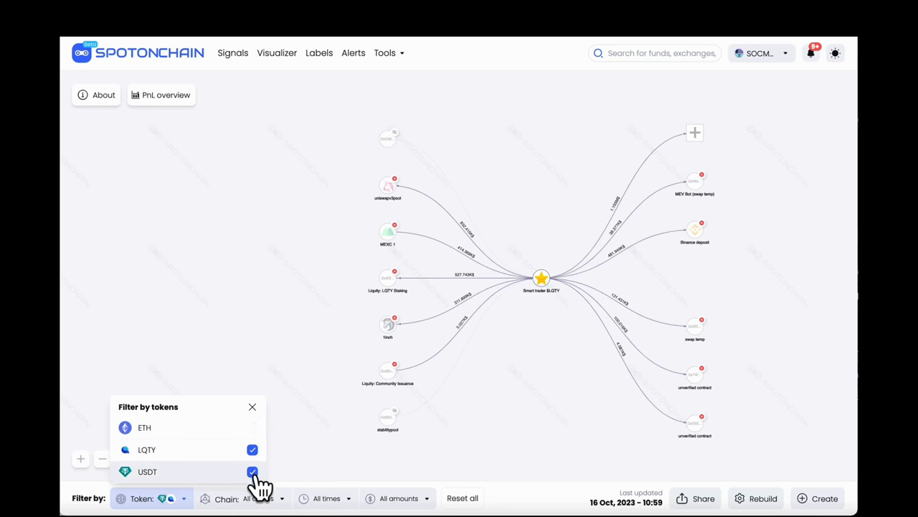
pyautogui.click(316, 498)
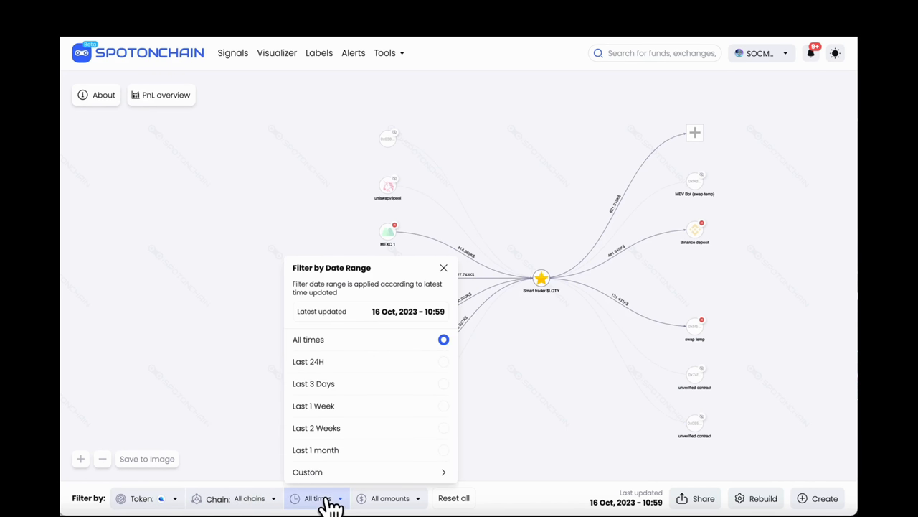
pyautogui.click(390, 498)
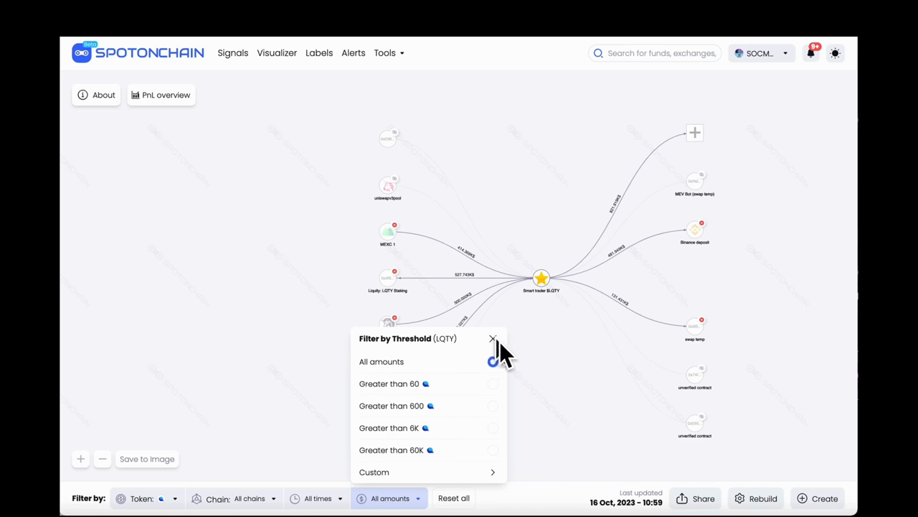
pyautogui.click(493, 338)
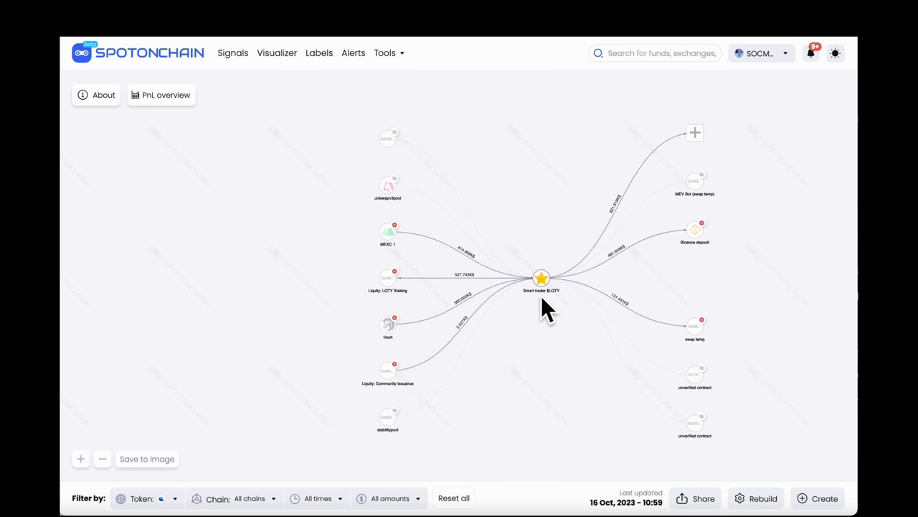
# Show the Smart trader $LQTY account details and open its PnL overview
pyautogui.click(540, 279)
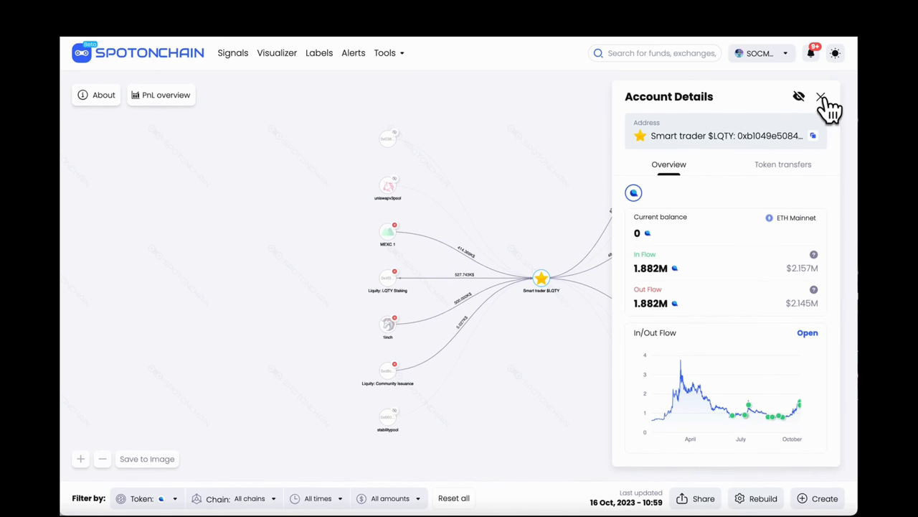
pyautogui.click(822, 96)
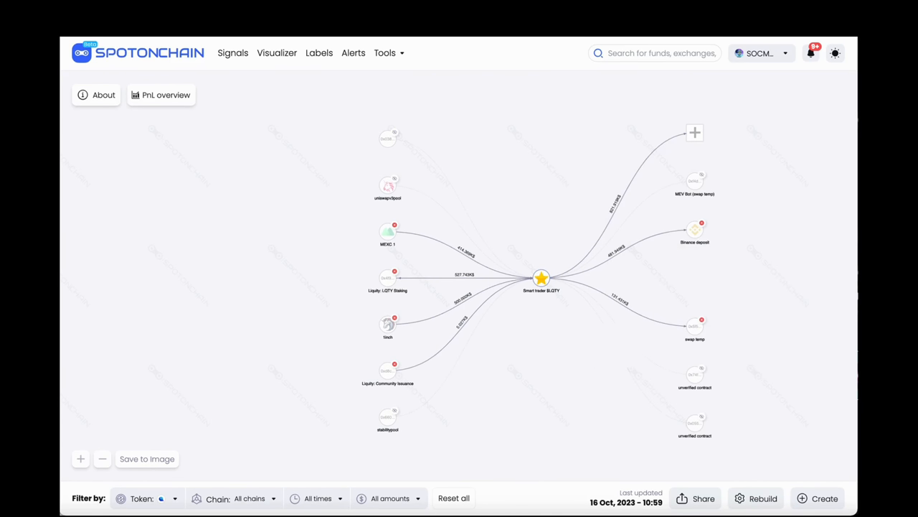
pyautogui.click(161, 94)
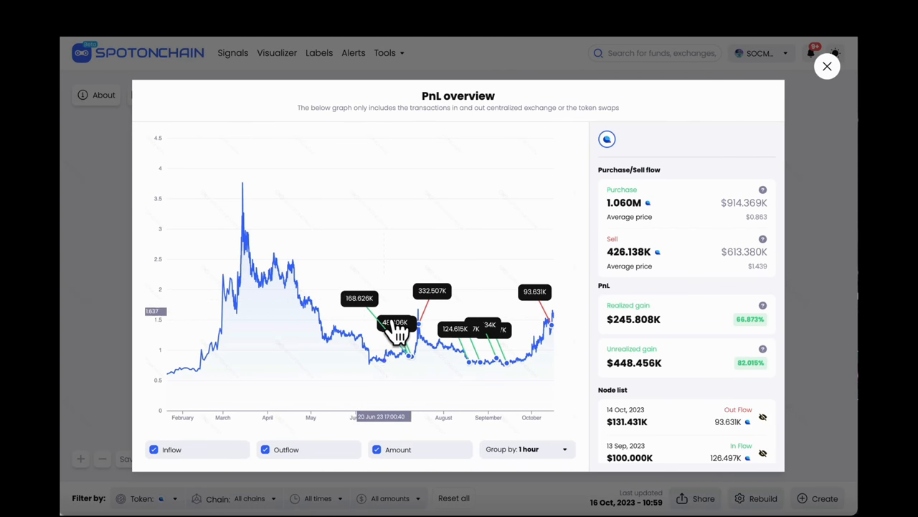
pyautogui.moveTo(416, 341)
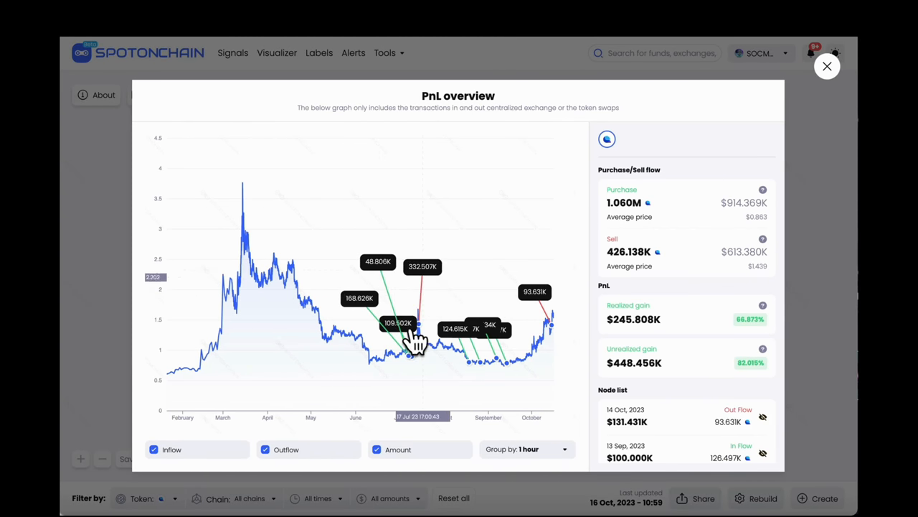
pyautogui.moveTo(423, 247)
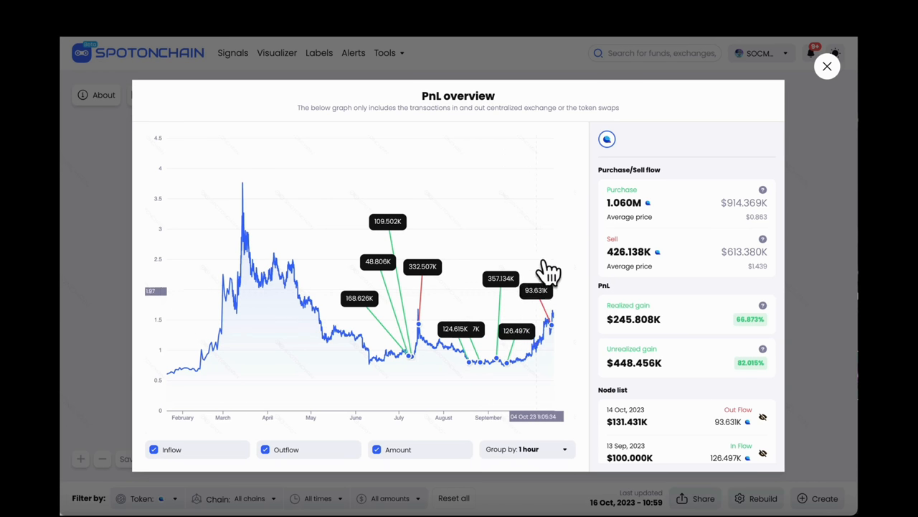
pyautogui.moveTo(800, 122)
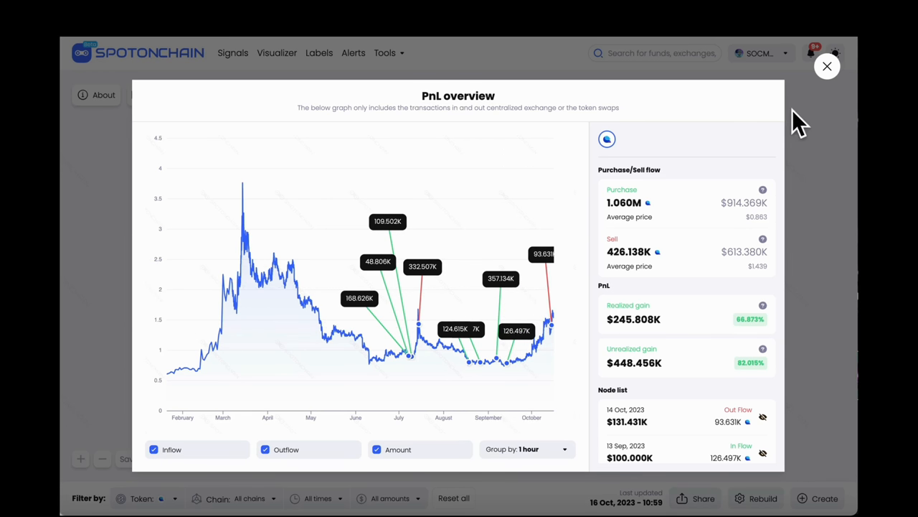
pyautogui.moveTo(702, 240)
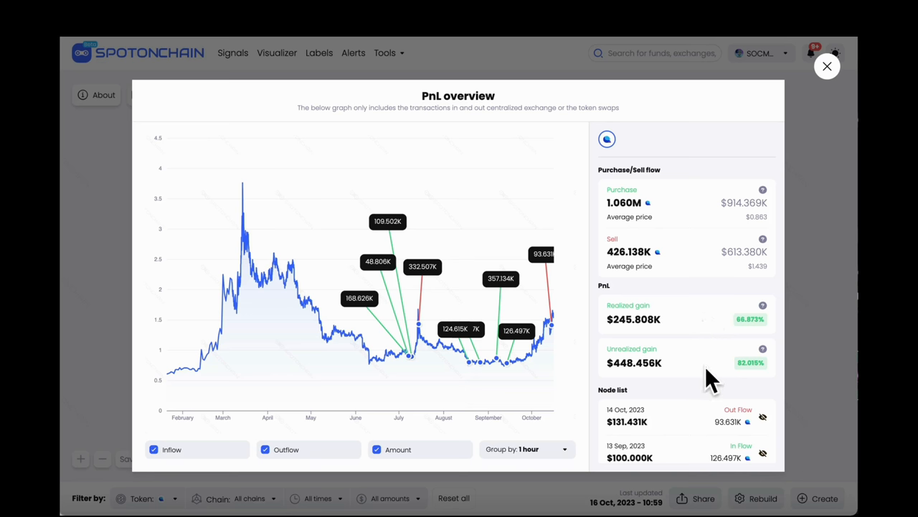
pyautogui.moveTo(710, 409)
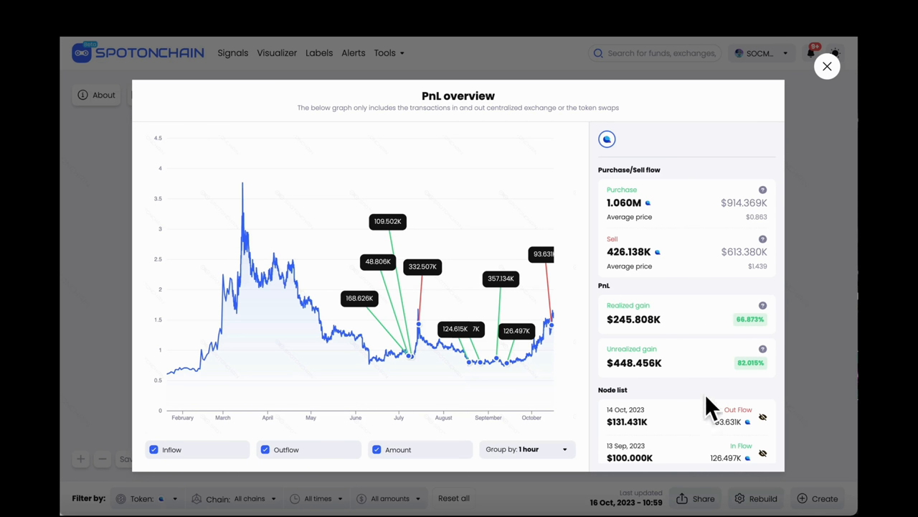
# Inspect the token transfer behind the 14 Oct 2023 outflow, then close the PnL overview
pyautogui.scroll(-3)
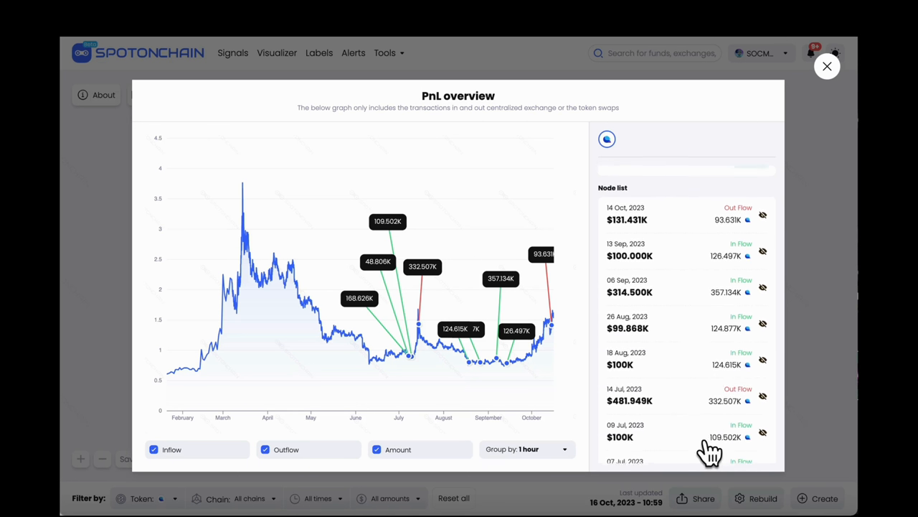
pyautogui.scroll(-3)
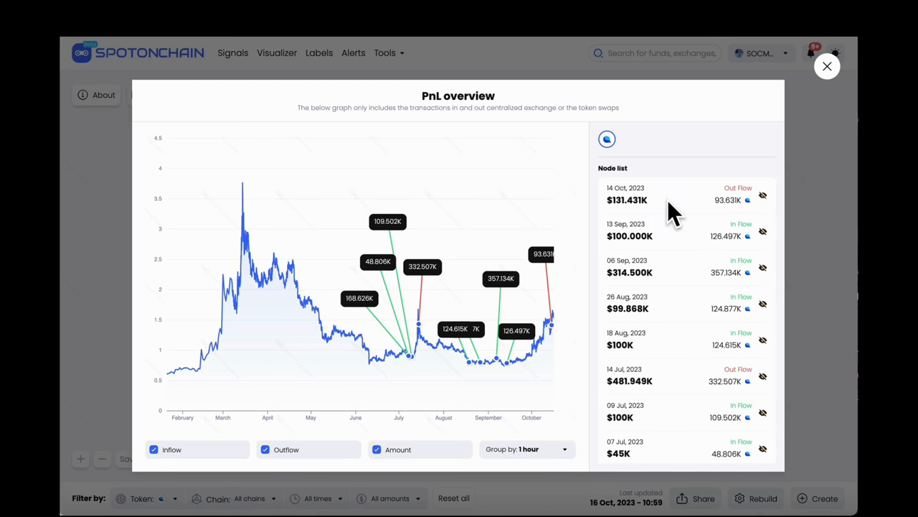
pyautogui.click(674, 194)
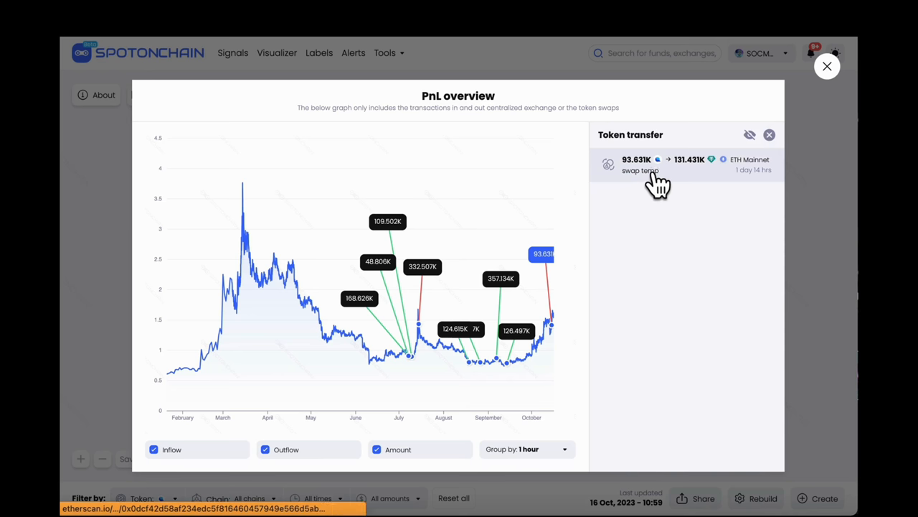
pyautogui.click(656, 165)
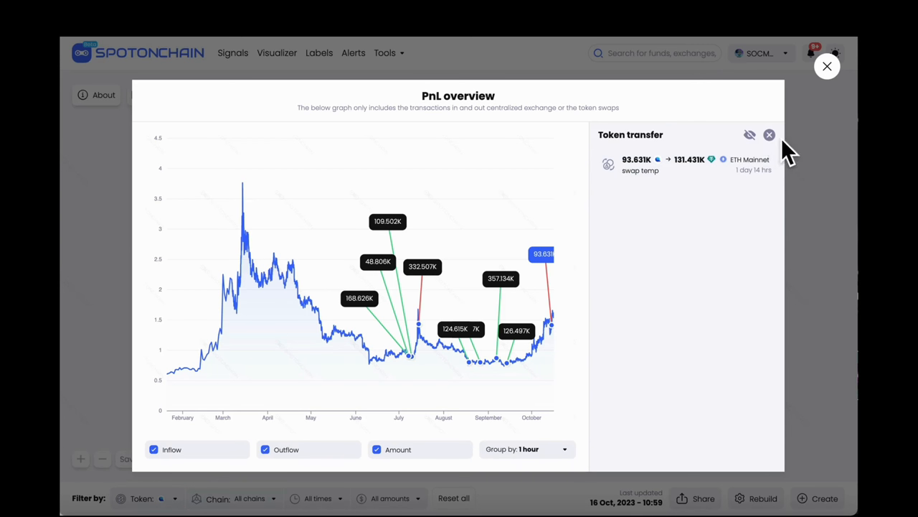
pyautogui.click(769, 135)
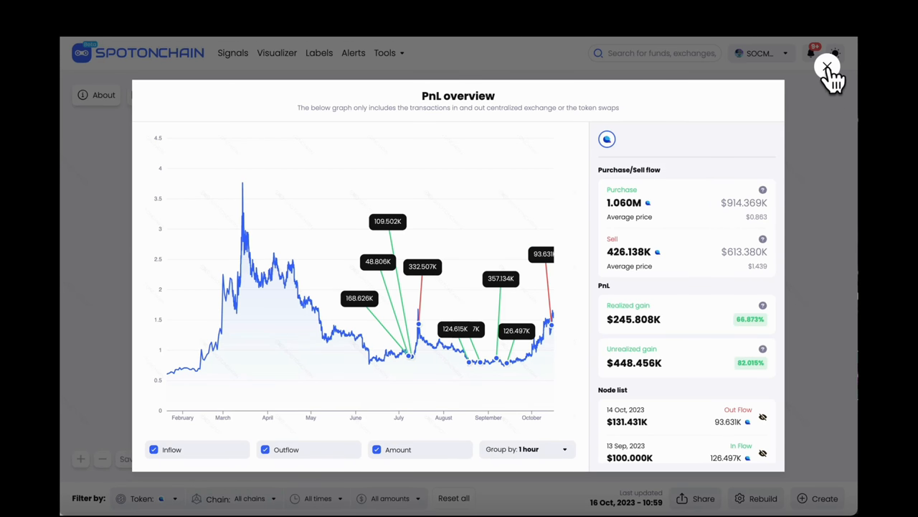
pyautogui.click(827, 68)
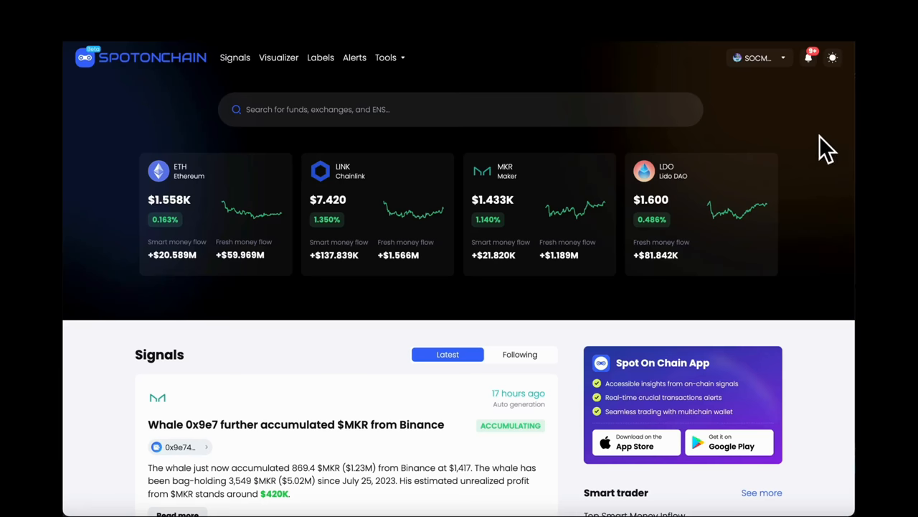
# Go to Account credit via the account dropdown to view the 898-point balance
pyautogui.click(757, 57)
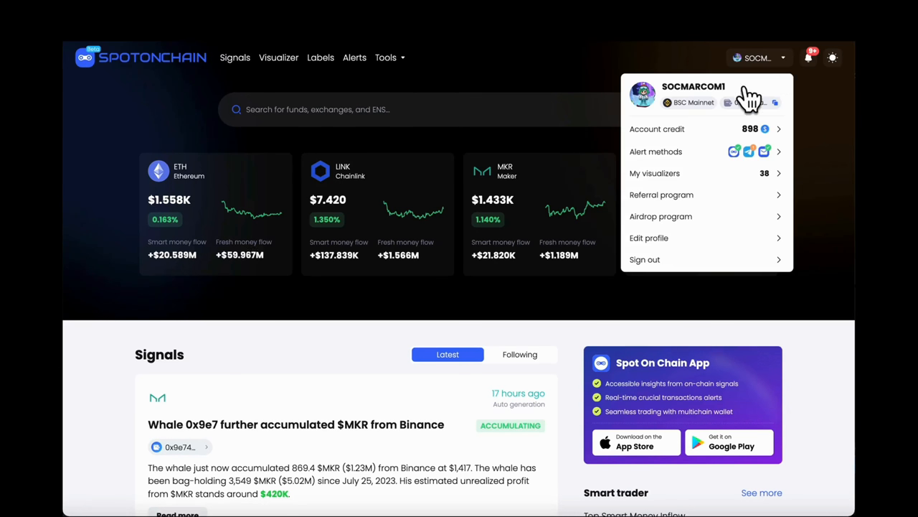
pyautogui.click(656, 128)
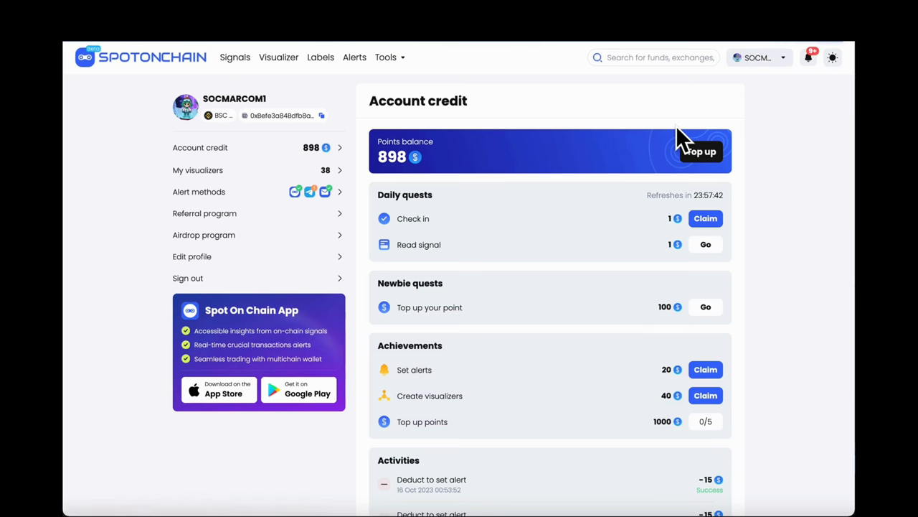
pyautogui.moveTo(450, 161)
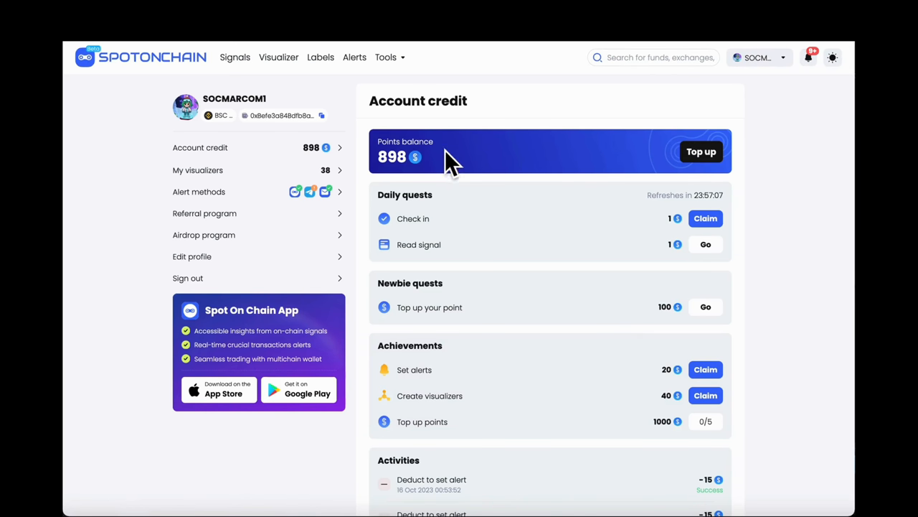
pyautogui.moveTo(680, 226)
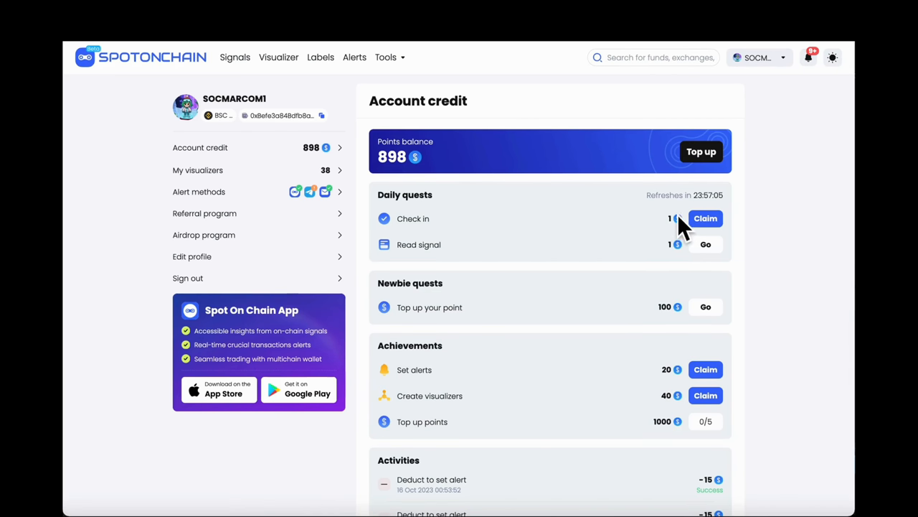
# Claim the Check in, Set alerts, Create visualizers and Read signal rewards
pyautogui.click(706, 218)
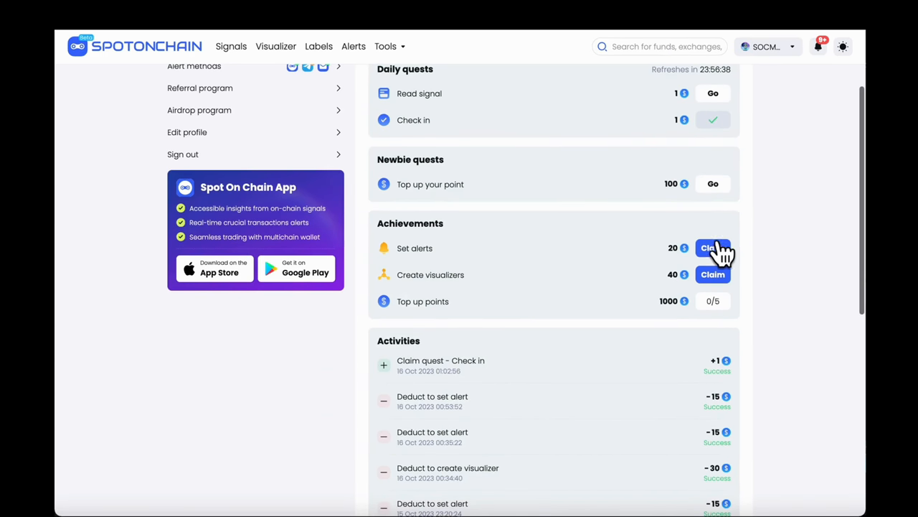
pyautogui.click(712, 247)
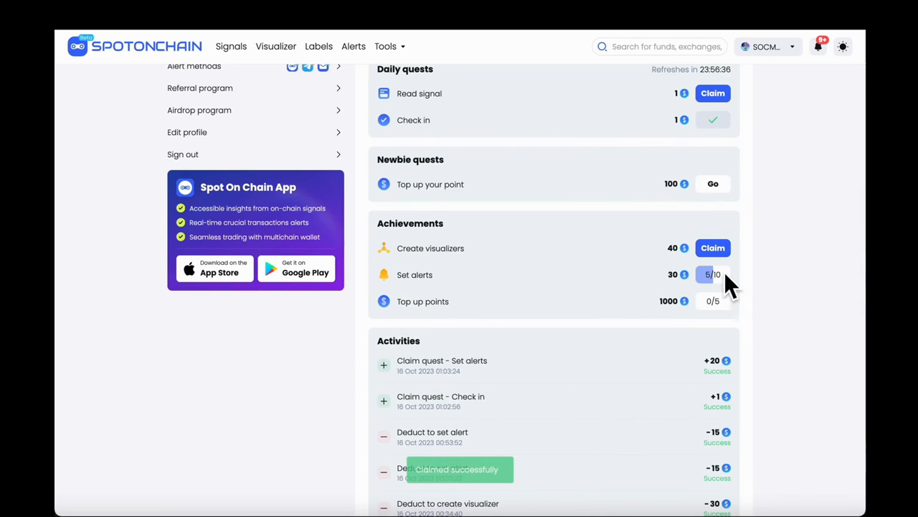
pyautogui.click(713, 247)
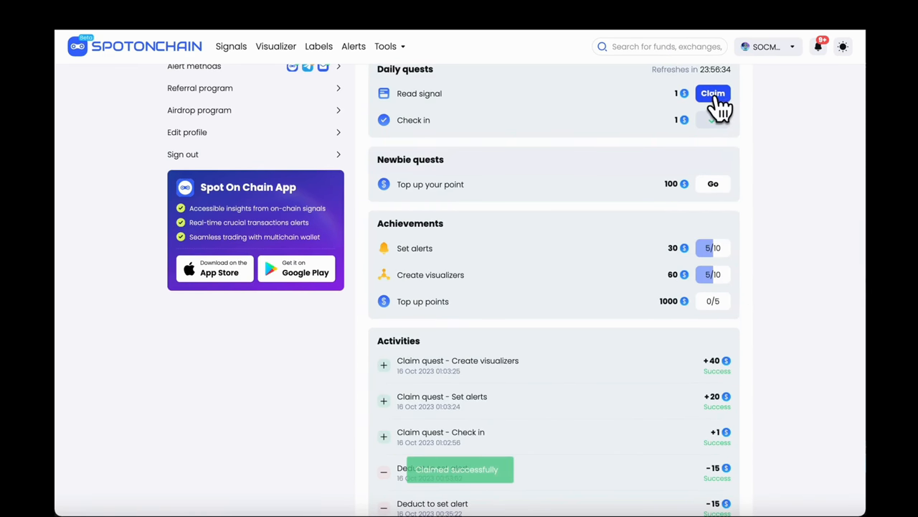
pyautogui.click(712, 94)
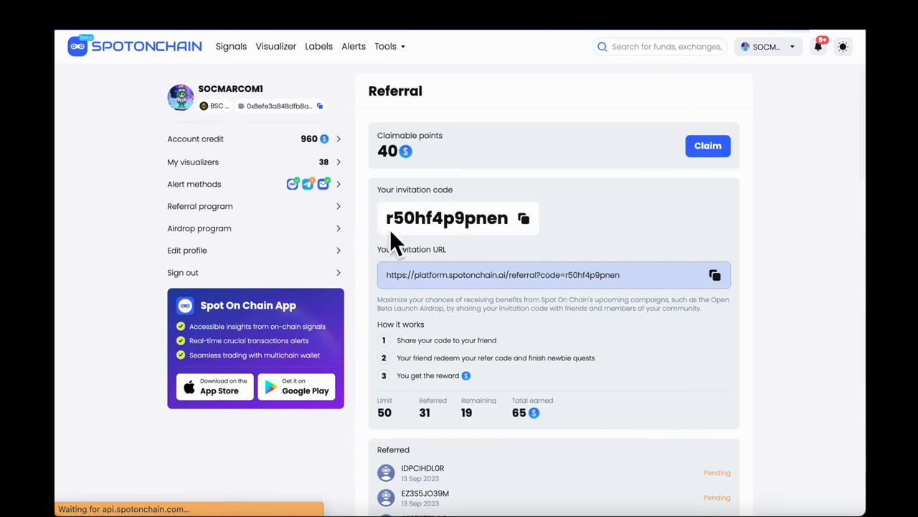
# Return to the 960-point Account credit page and bring up the top-up packs
pyautogui.scroll(-3)
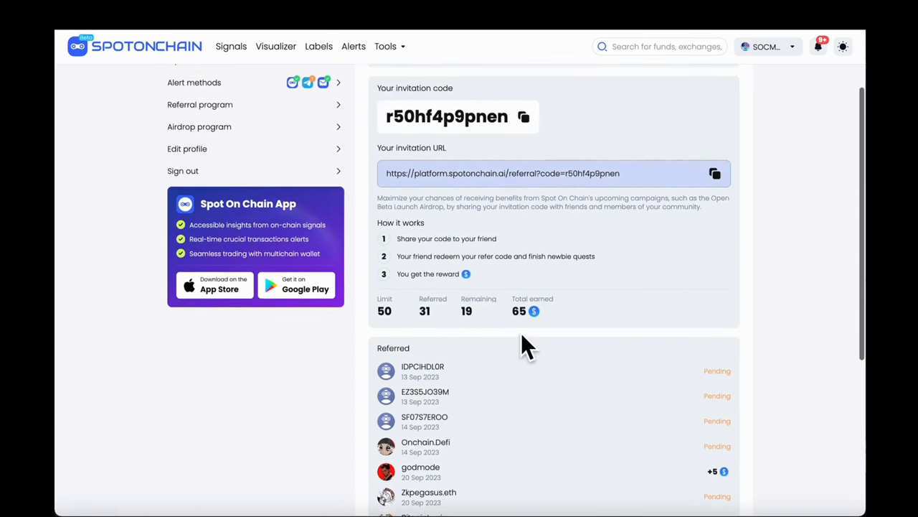
pyautogui.click(196, 138)
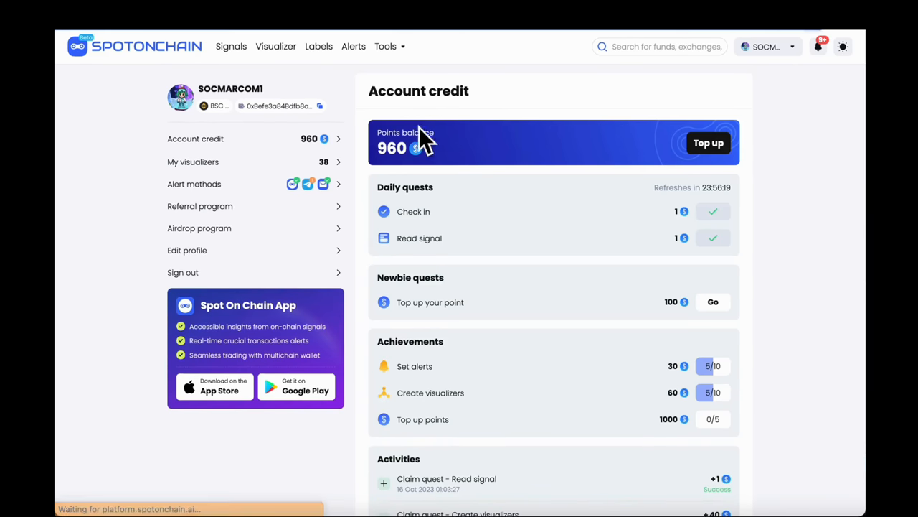
pyautogui.click(708, 143)
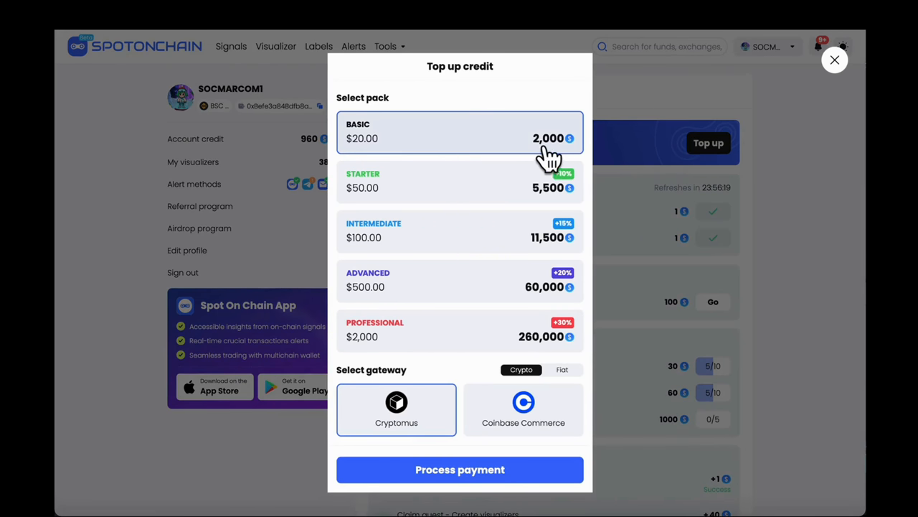